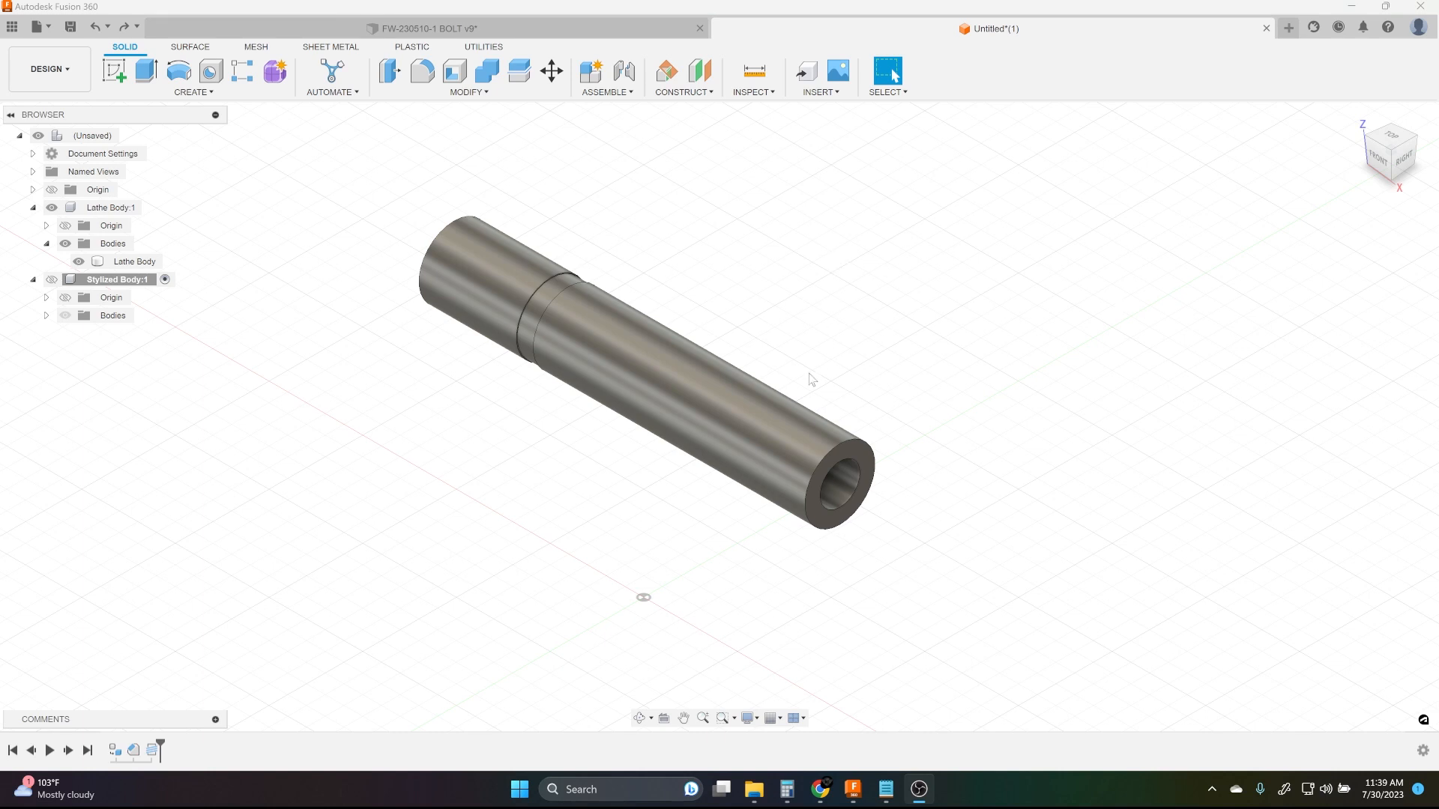
Add a modeled 3/8-16 UNC thread to the lathe body's shaft, limited to 1.40 in
click(821, 477)
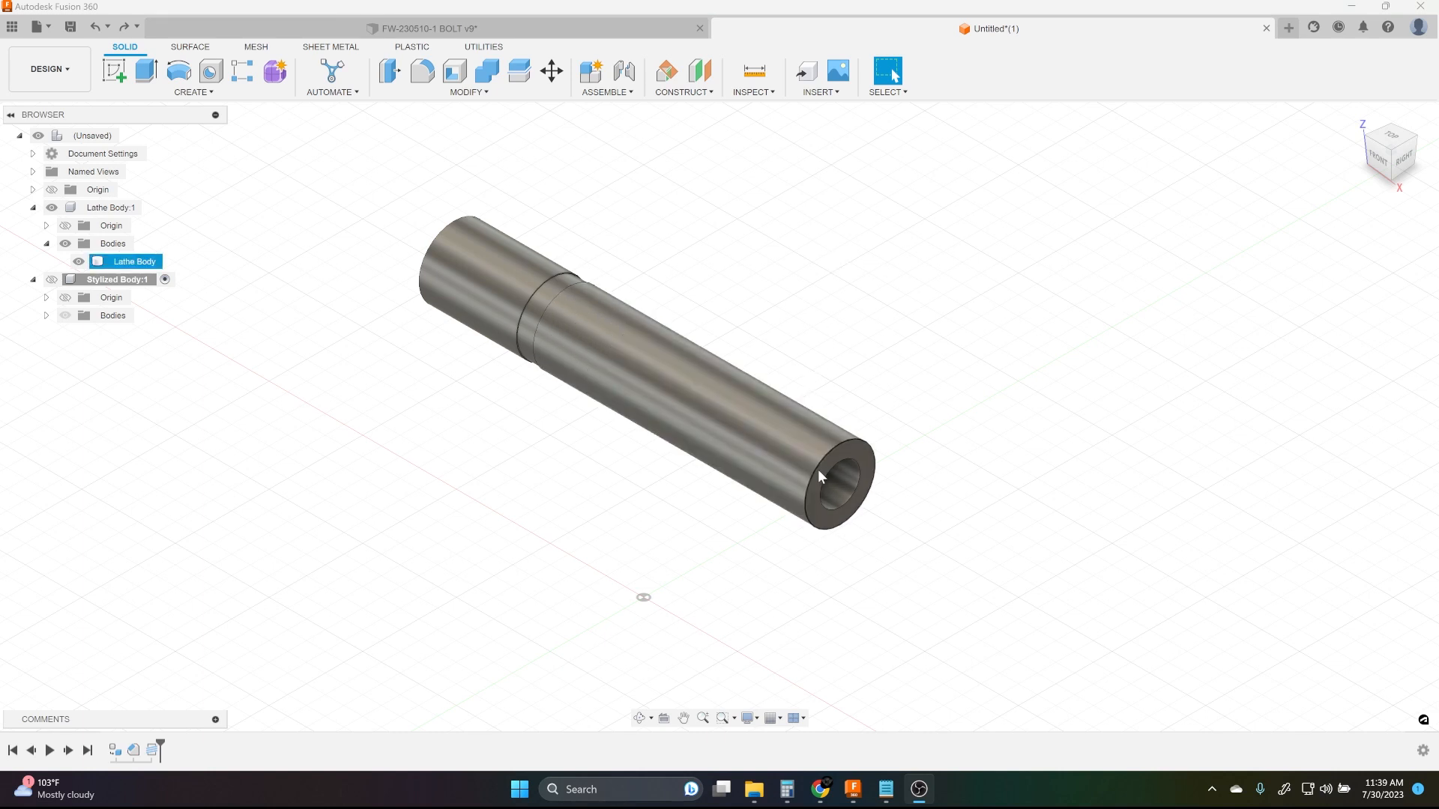
mouse_move(845, 454)
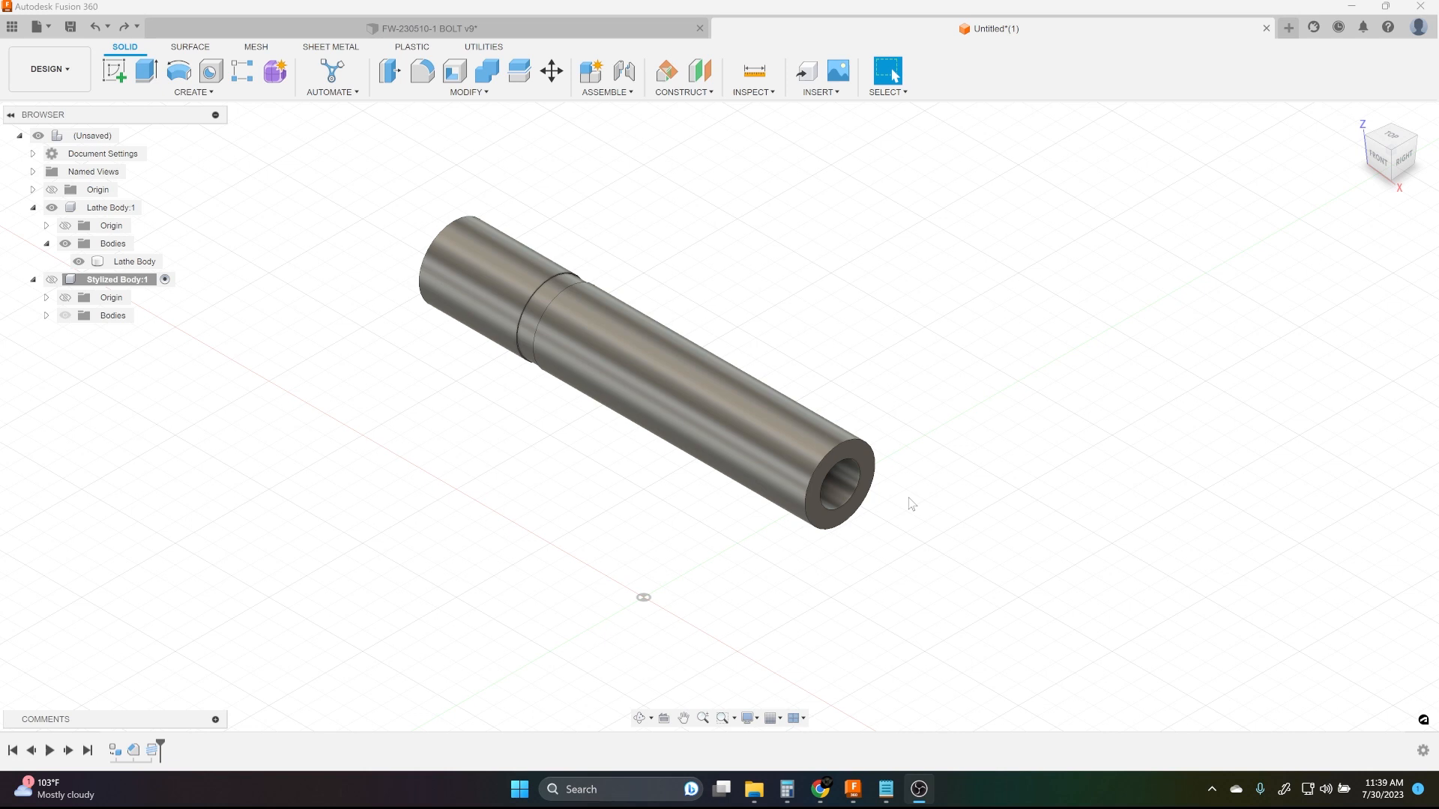
mouse_move(580, 507)
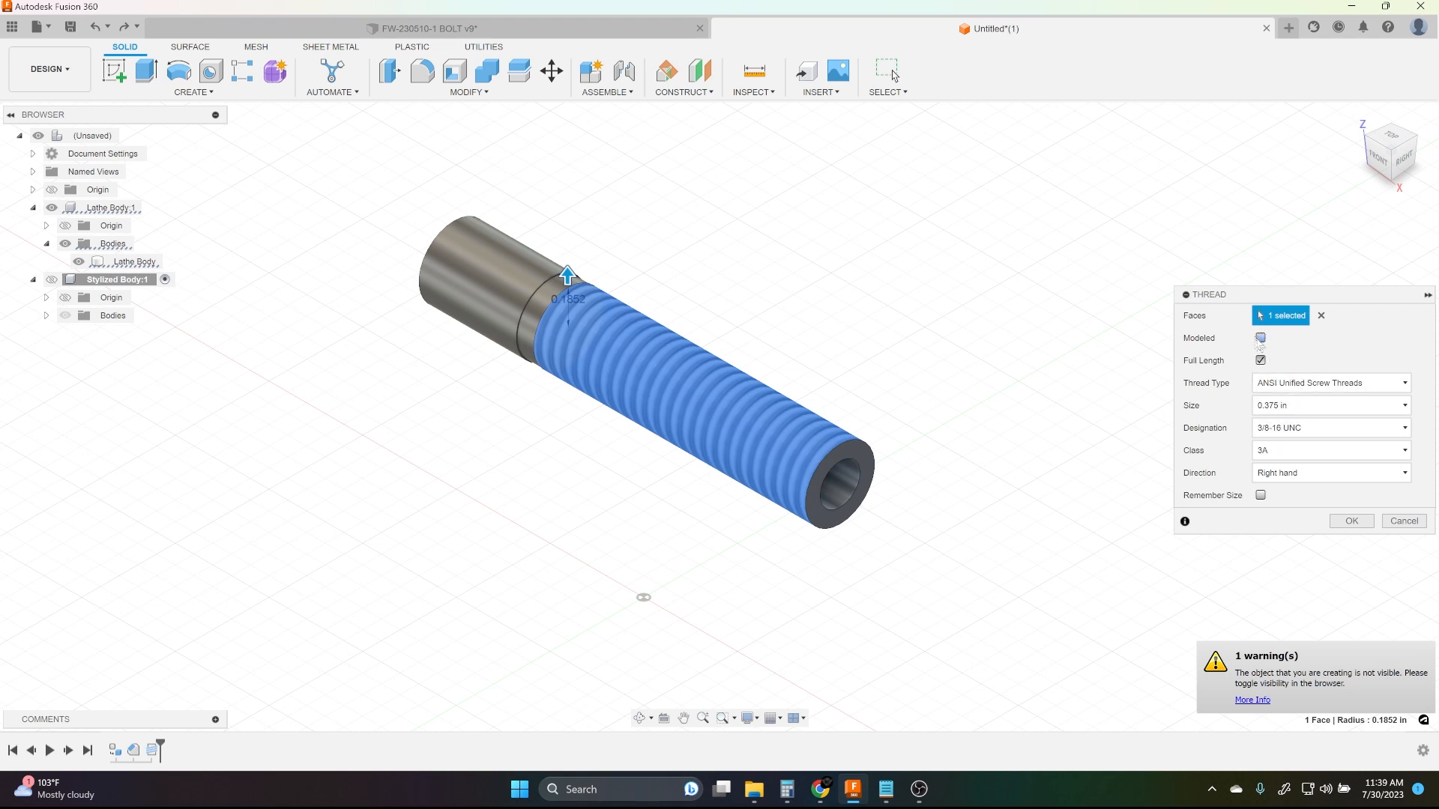
click(1259, 338)
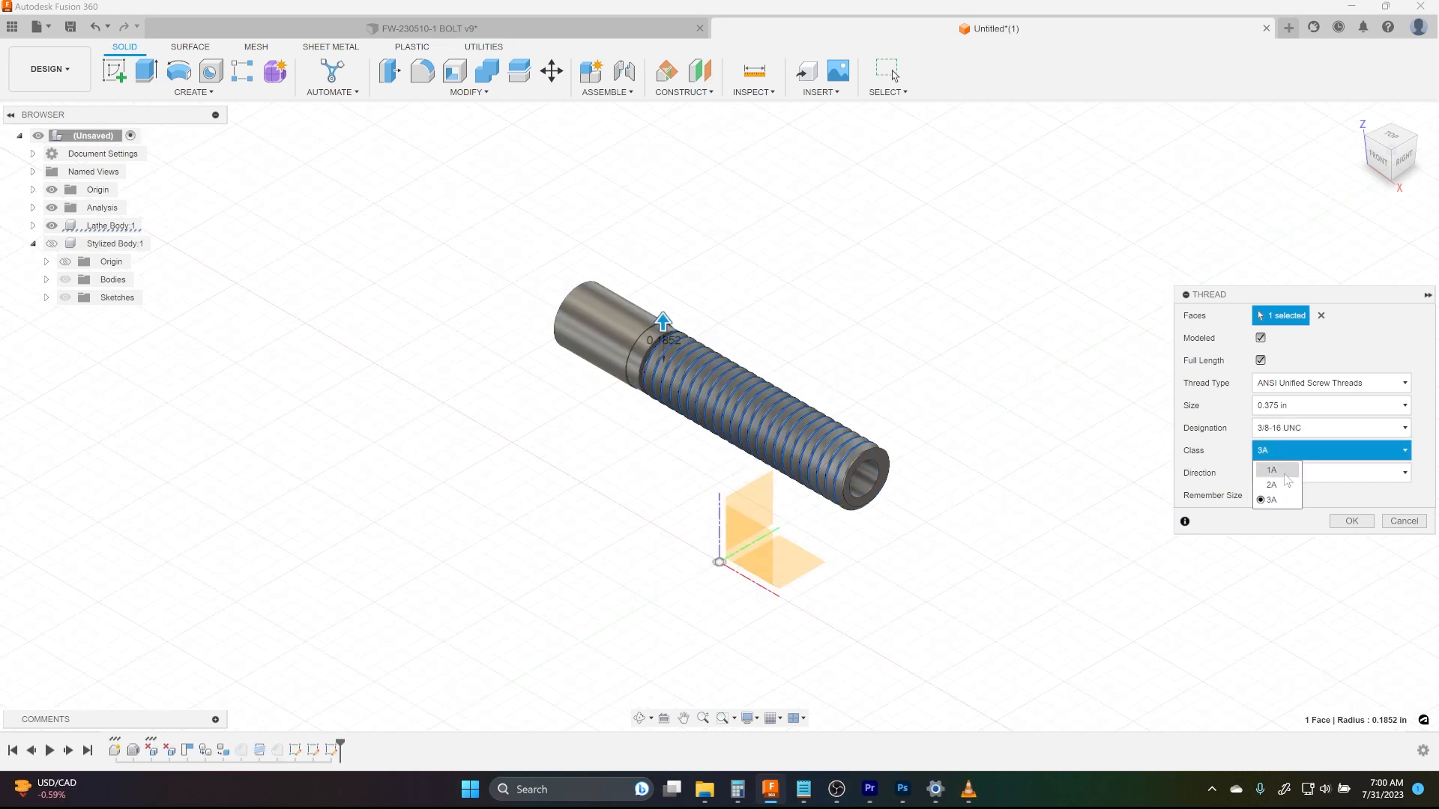
click(1270, 470)
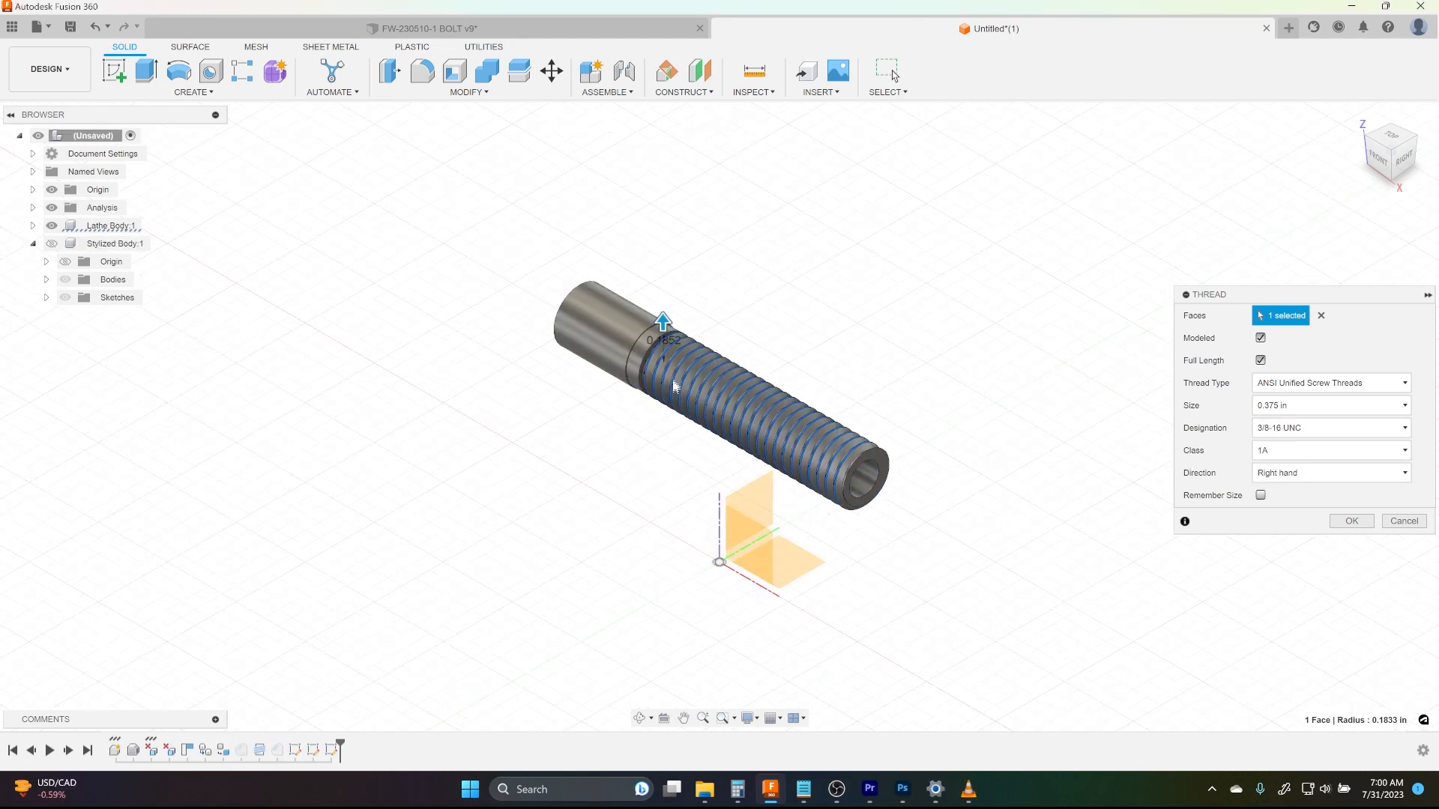
mouse_move(830, 456)
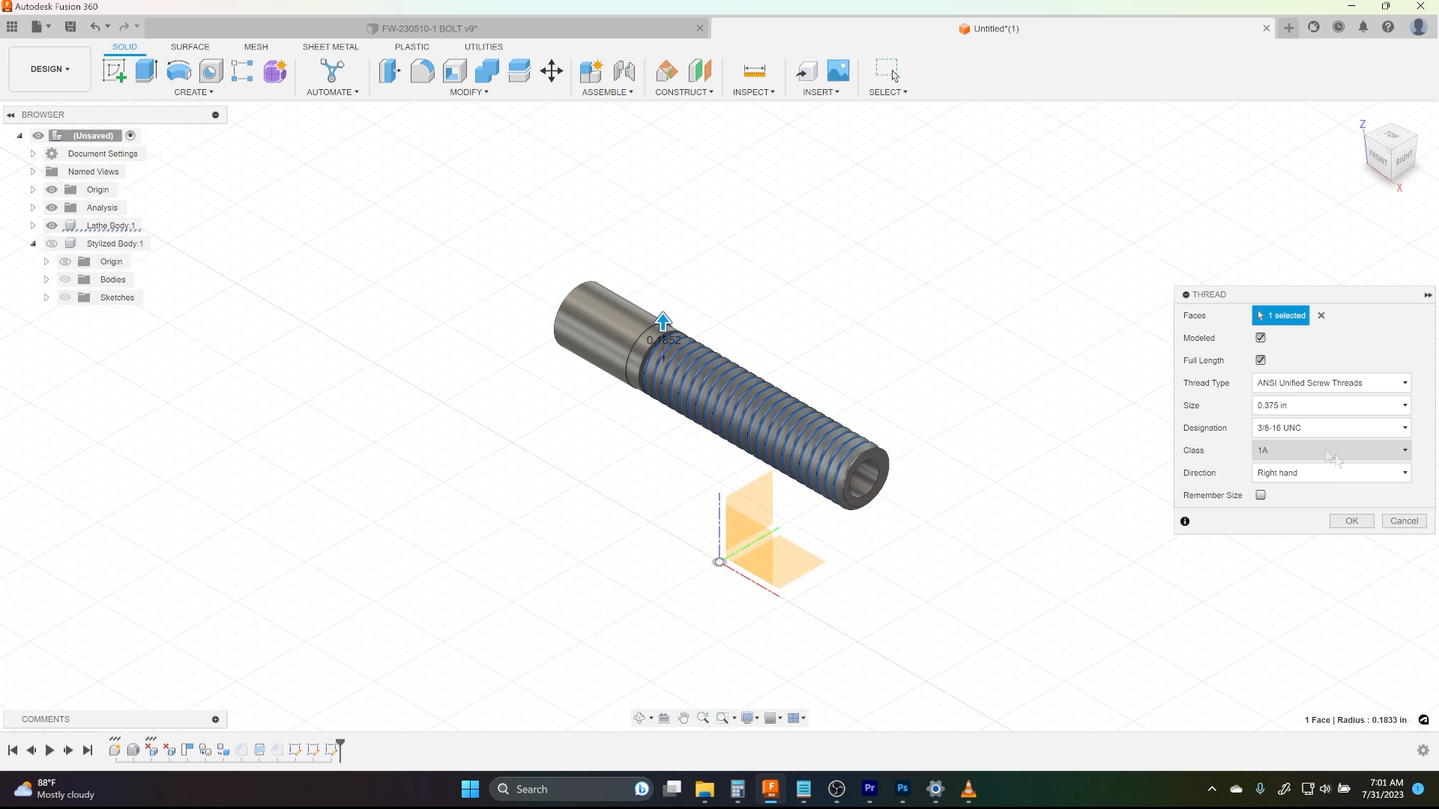
click(1327, 449)
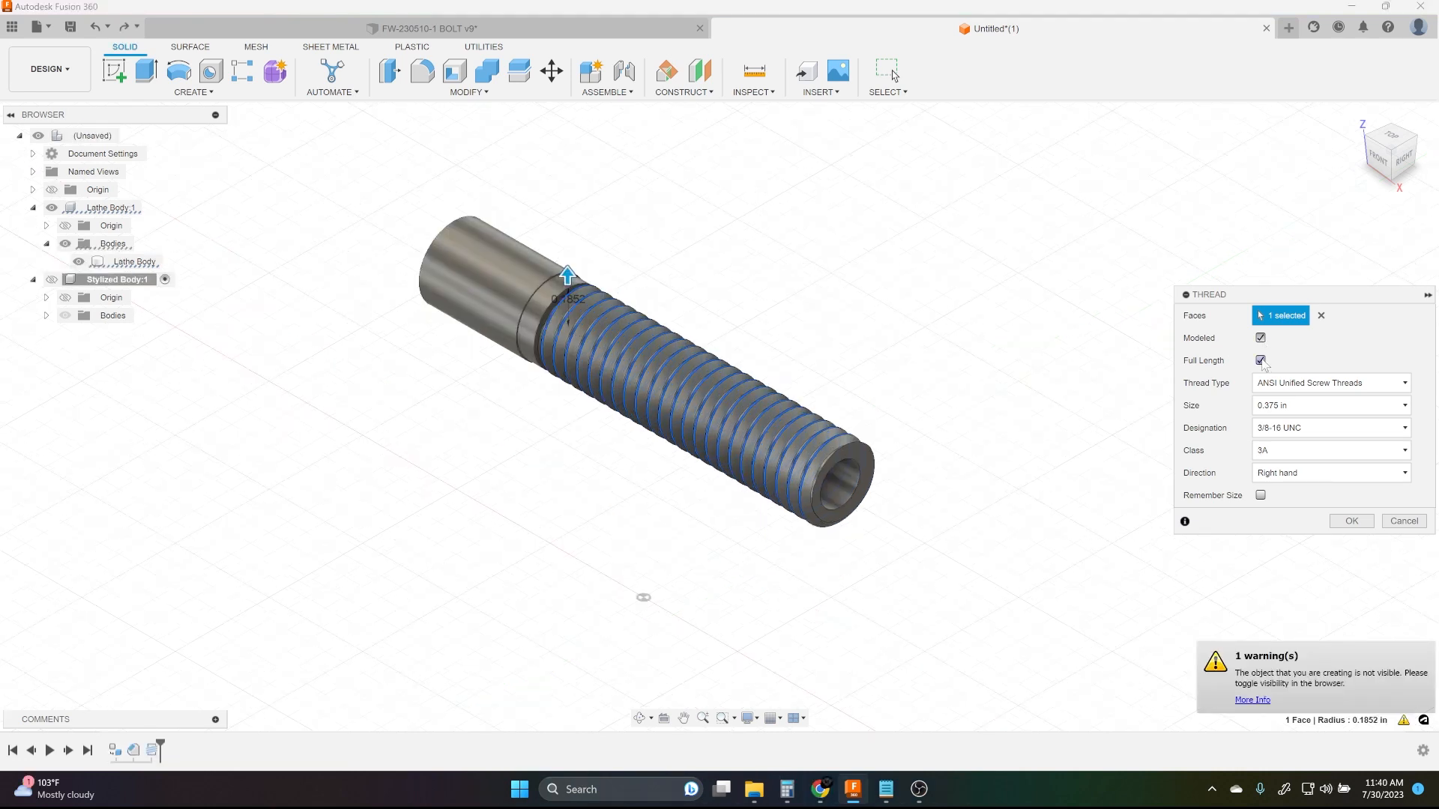
click(1259, 360)
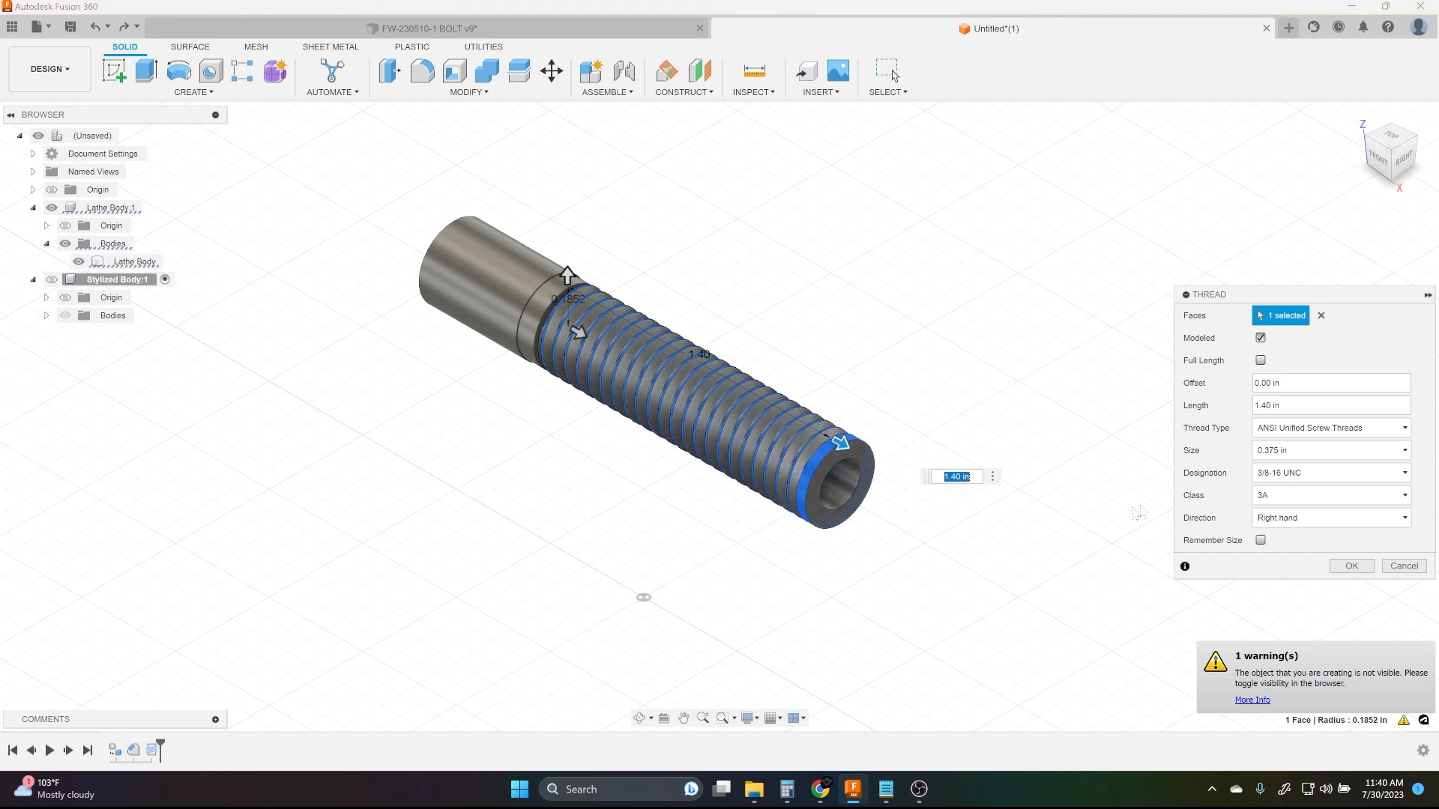
click(1349, 565)
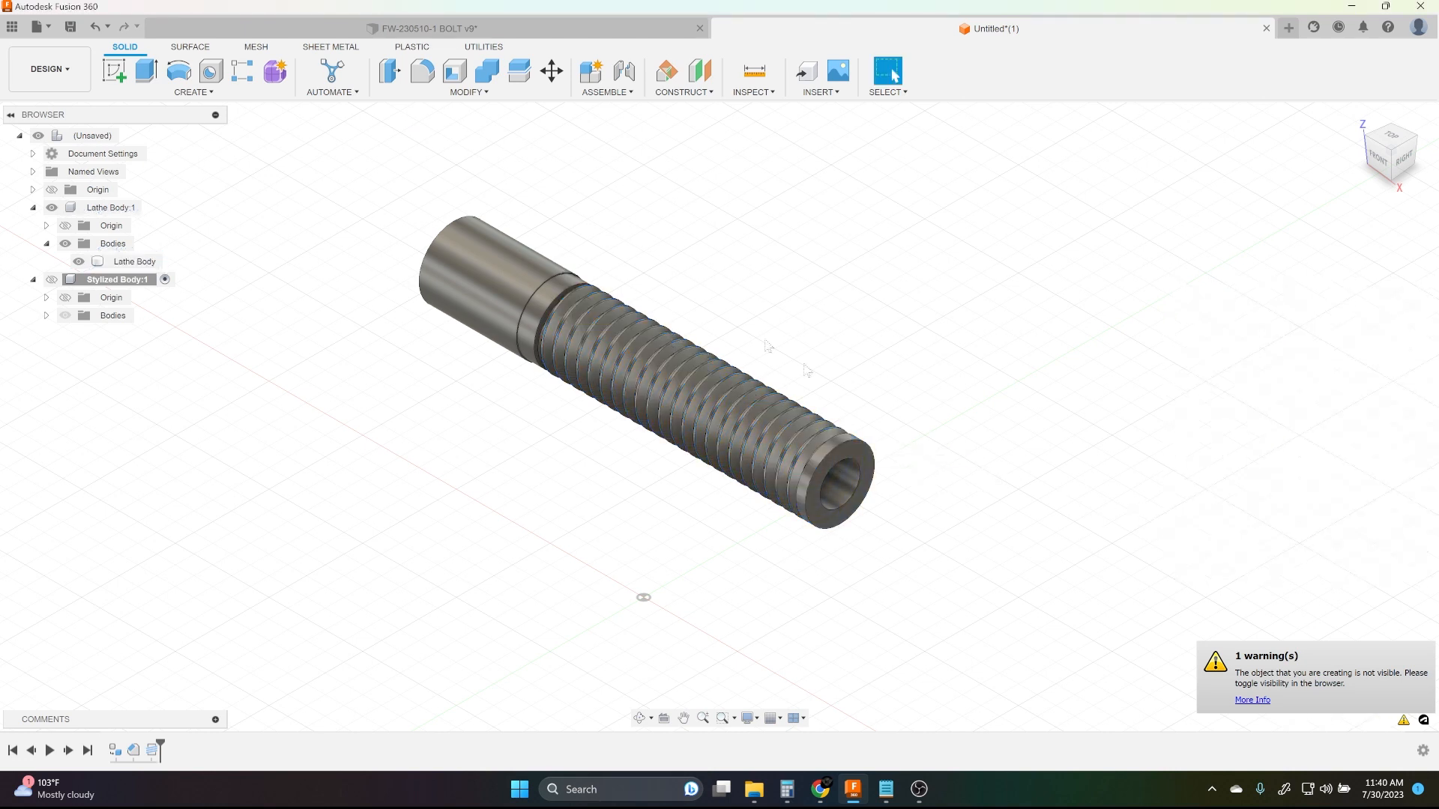
Chamfer the edge at the bolt's threaded end by 0.05 in
click(469, 78)
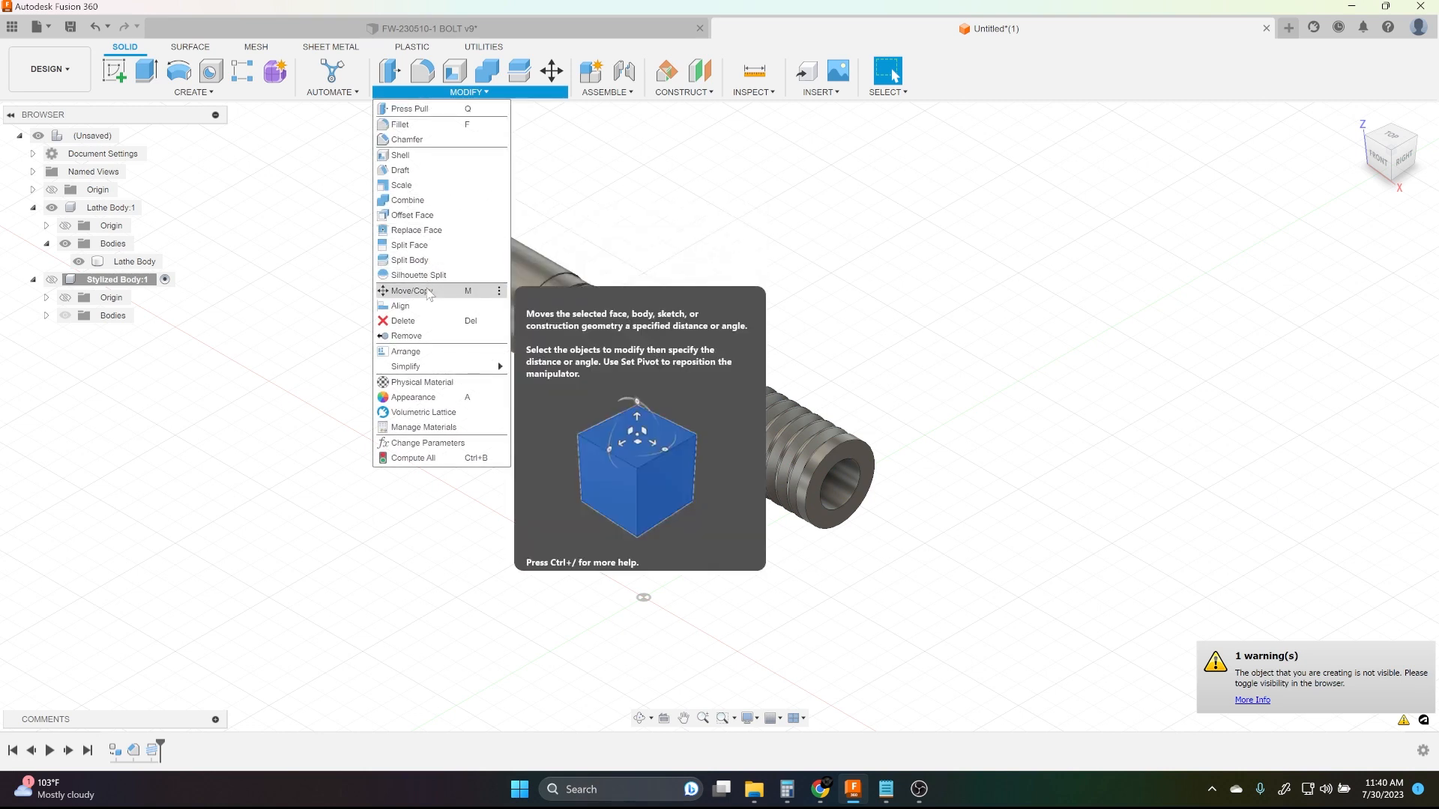
click(404, 138)
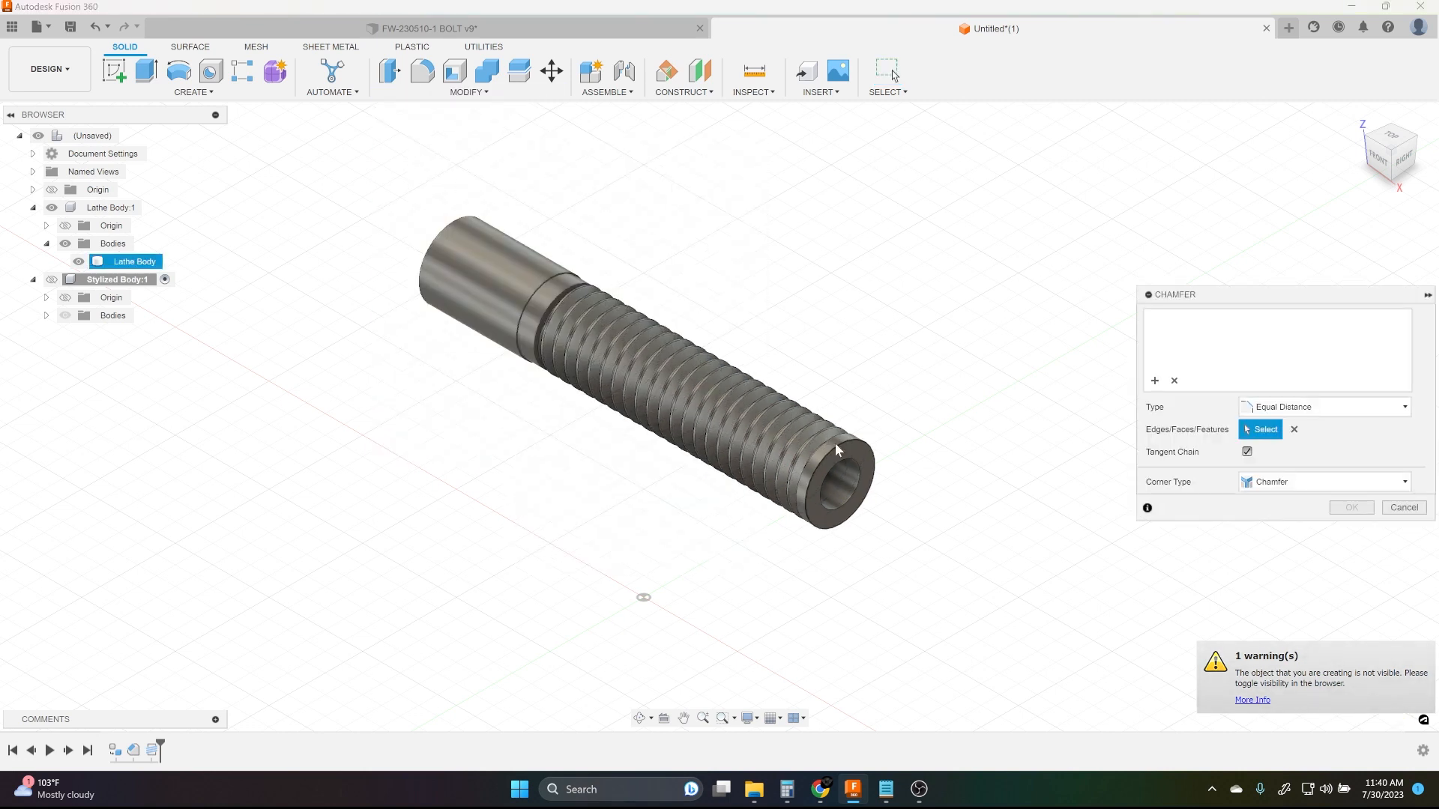
click(842, 445)
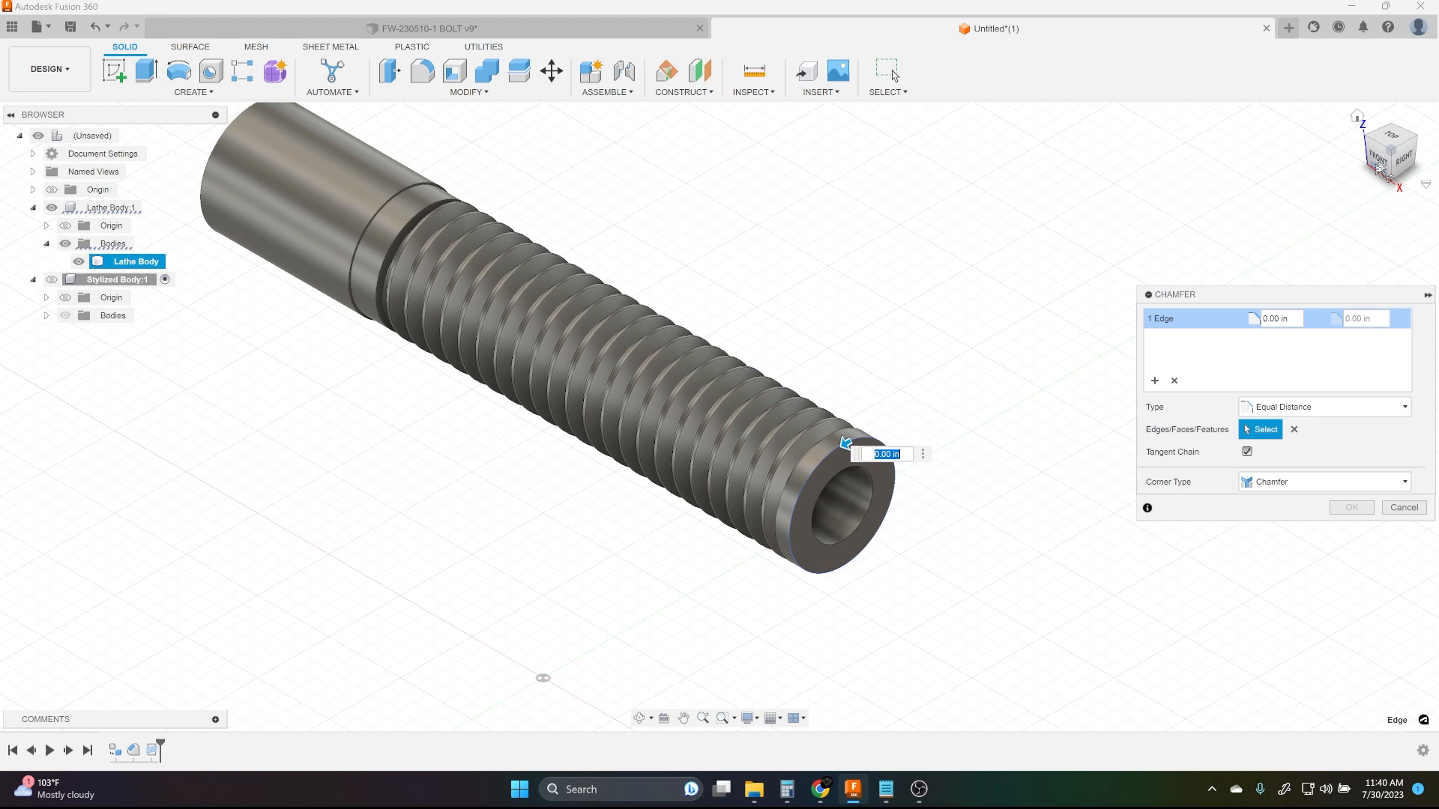
click(1388, 161)
text(0.05)
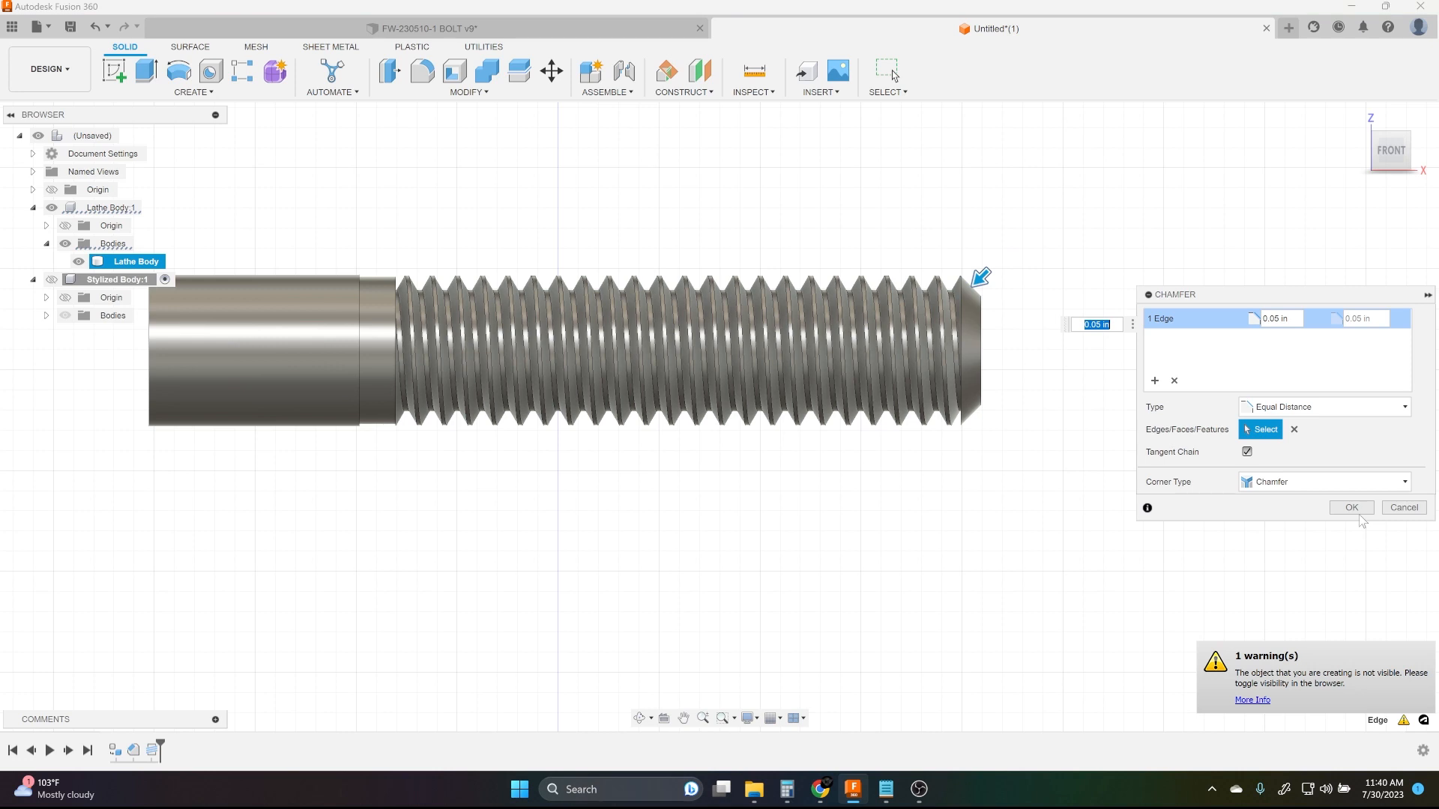
click(1349, 507)
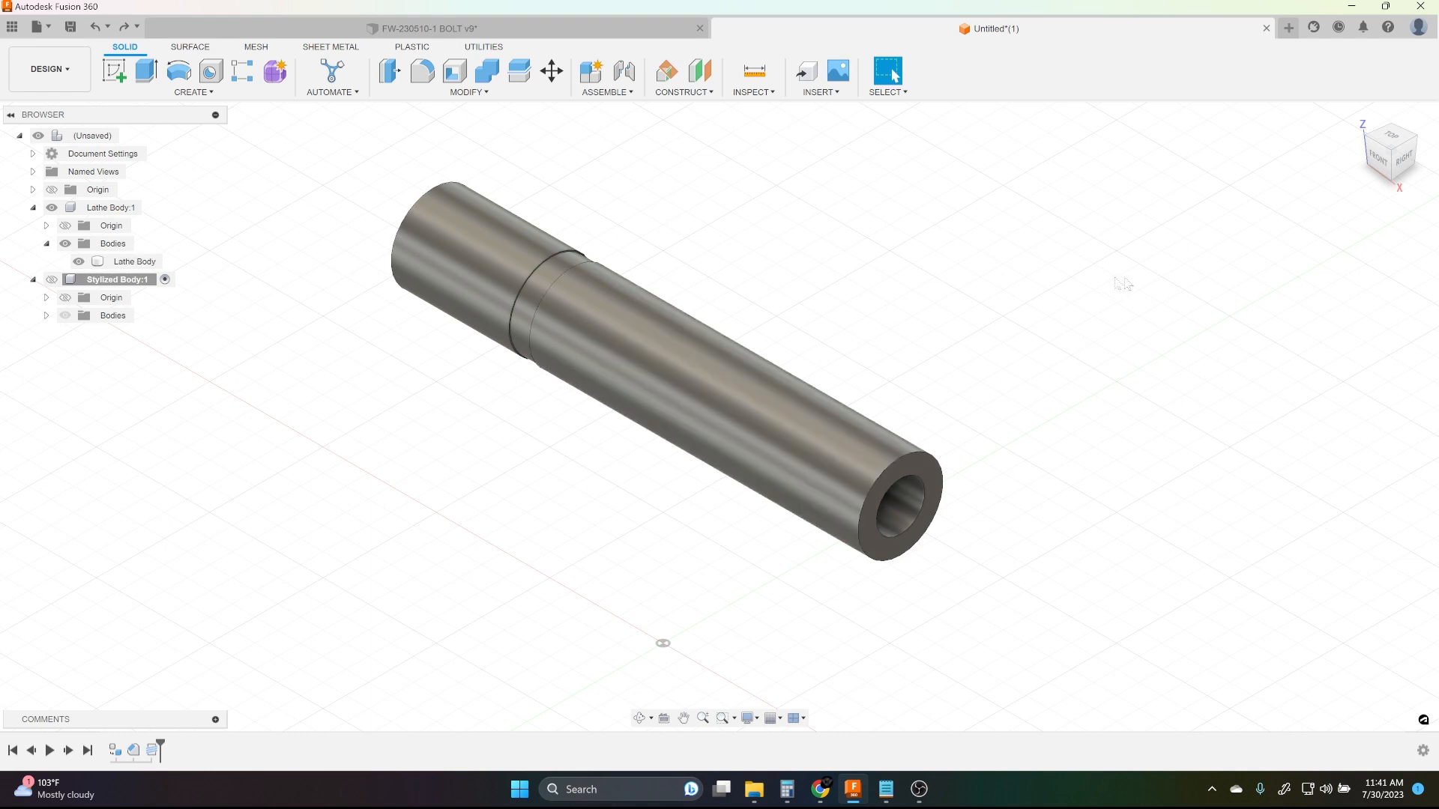
Select the Lathe Body feature, now without the thread and chamfer
click(135, 261)
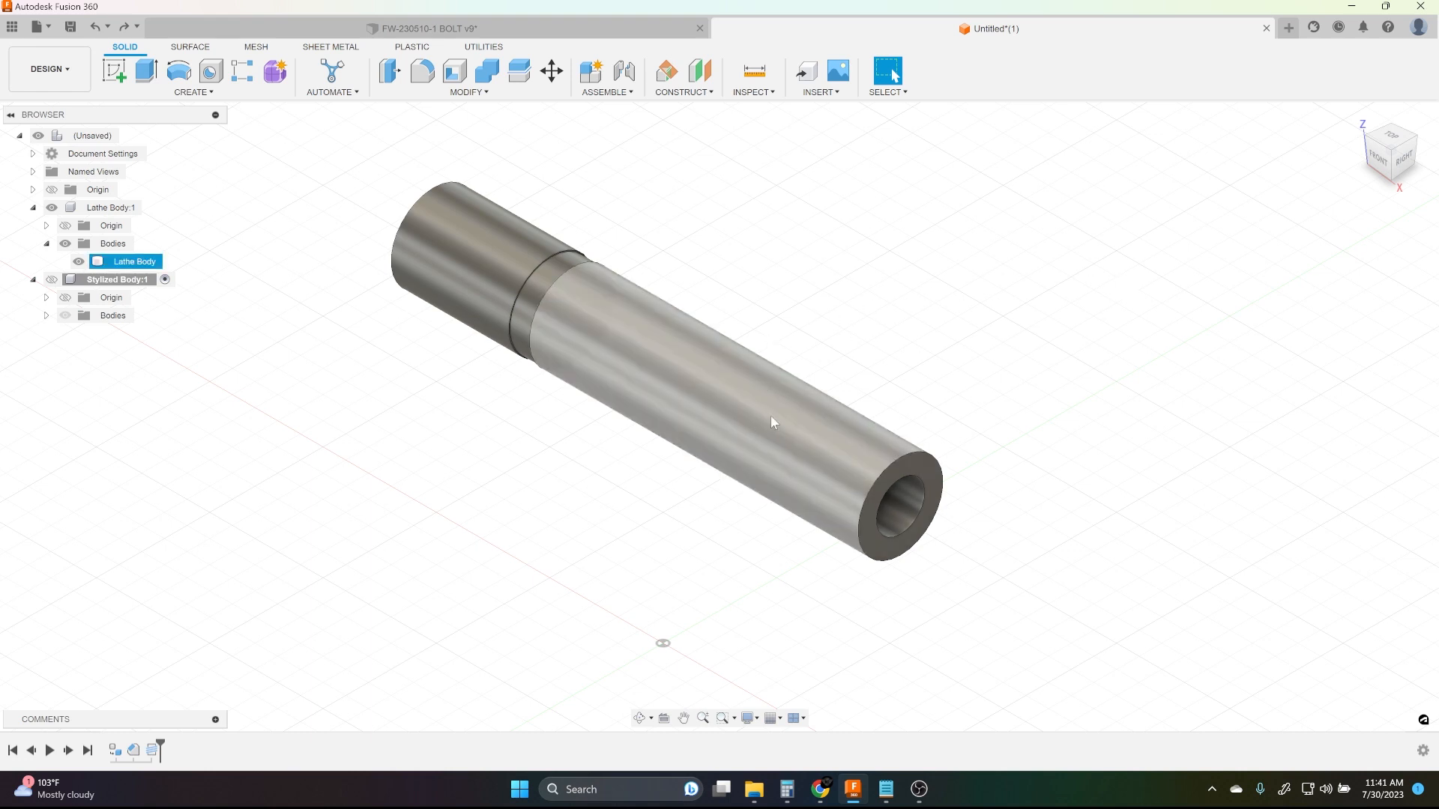
mouse_move(789, 435)
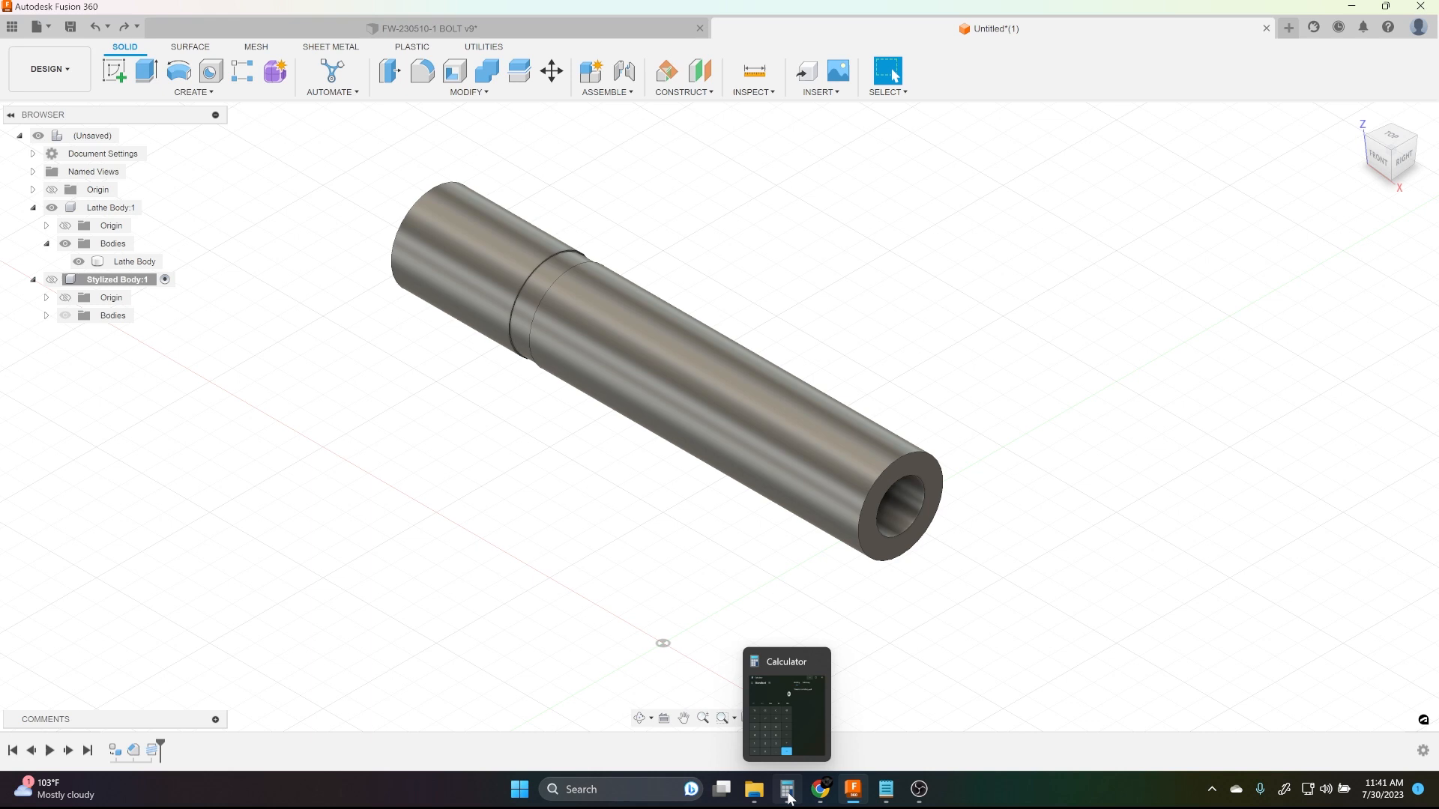
In Calculator, get 0.375 − 0.307 = 0.068, then 0.068 × 0.61343 = 0.04171324
click(785, 789)
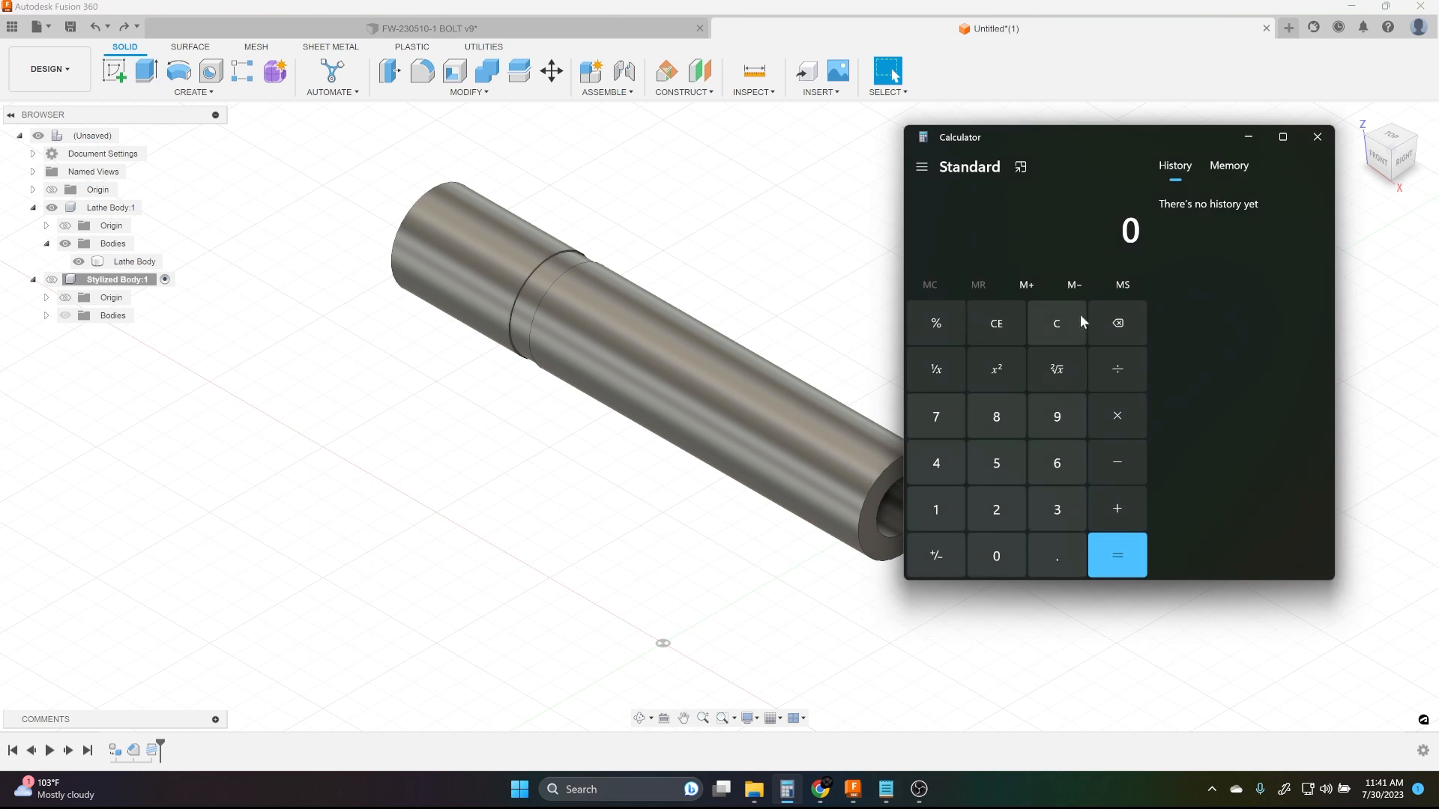
click(1056, 555)
text(.307)
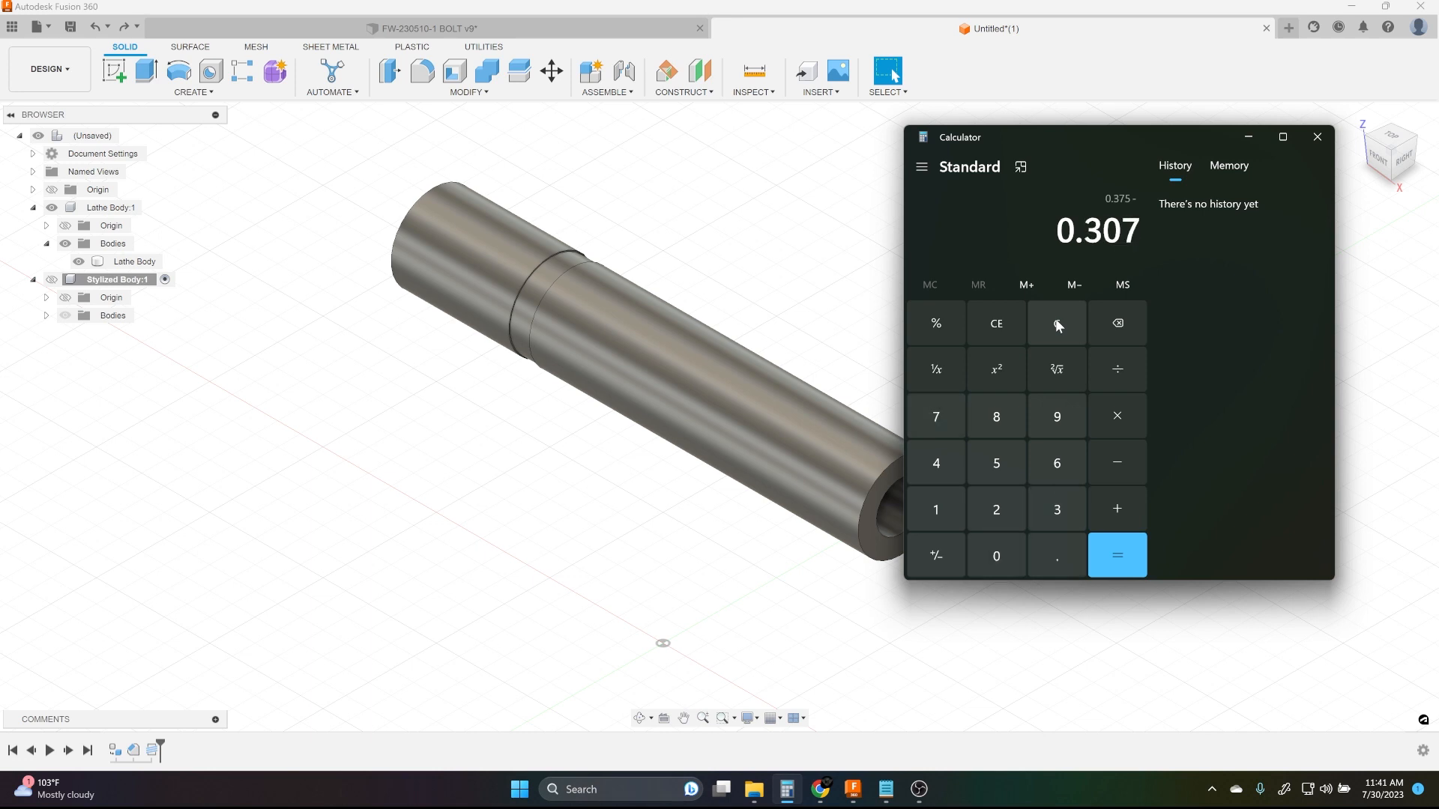
click(1116, 556)
text(0.61343)
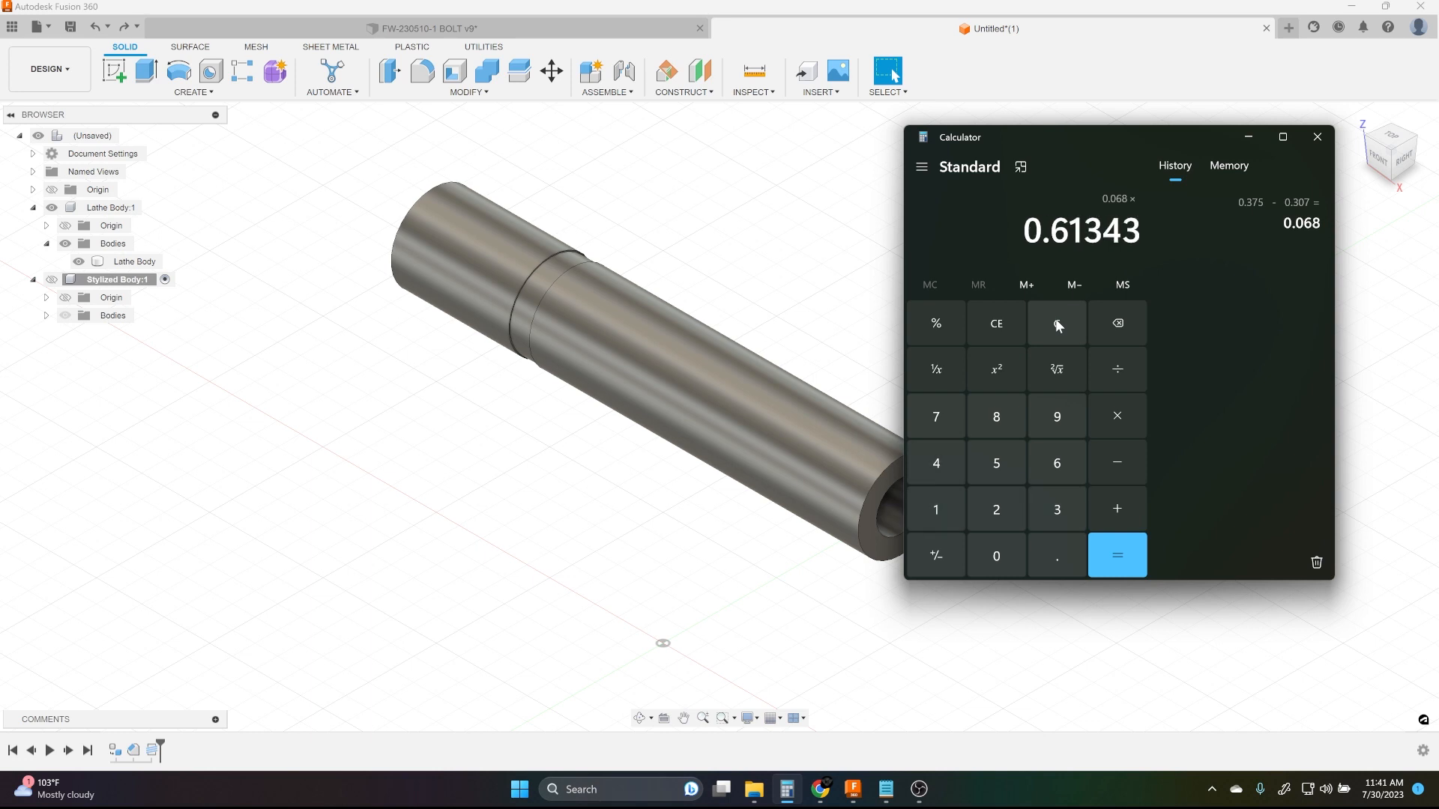
click(1116, 556)
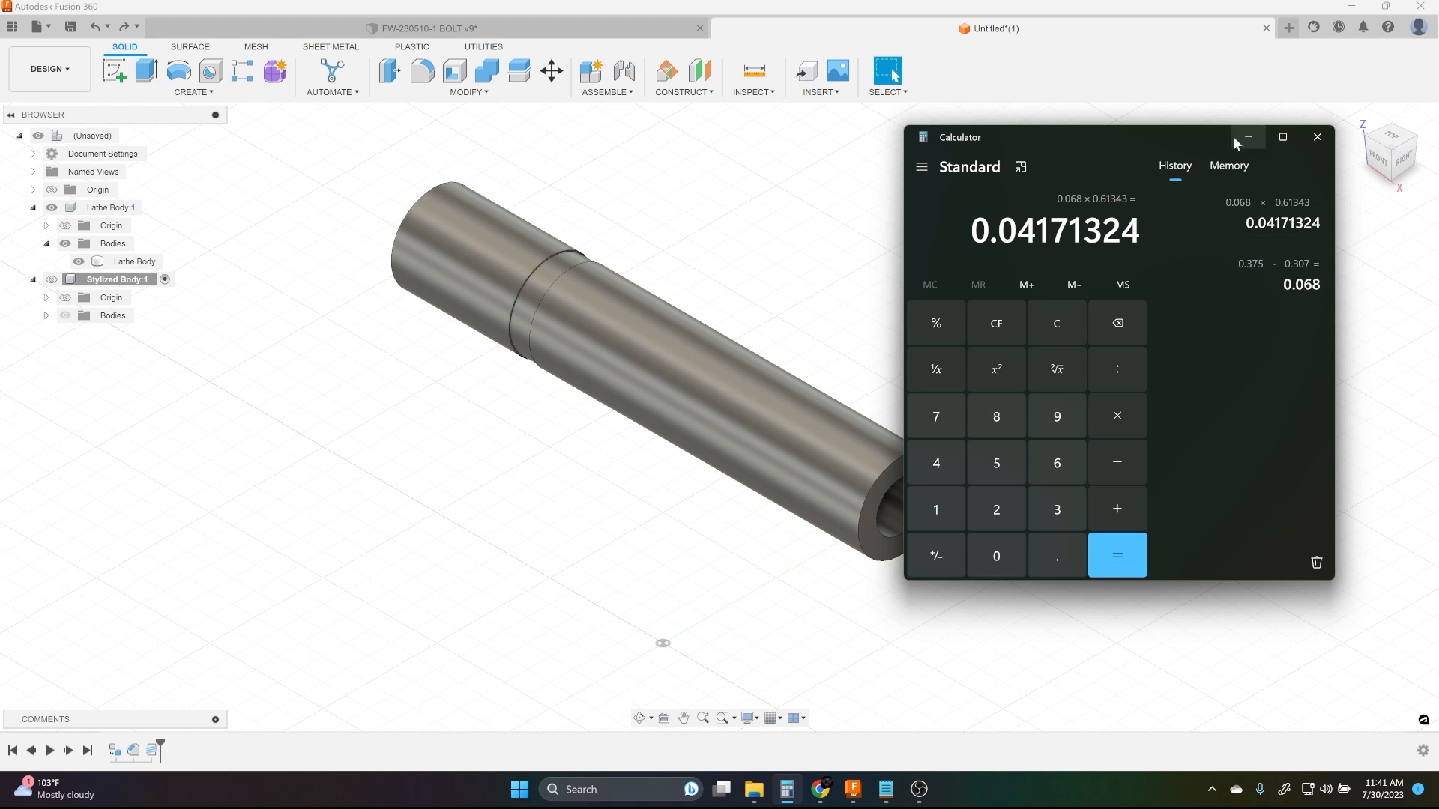
click(468, 77)
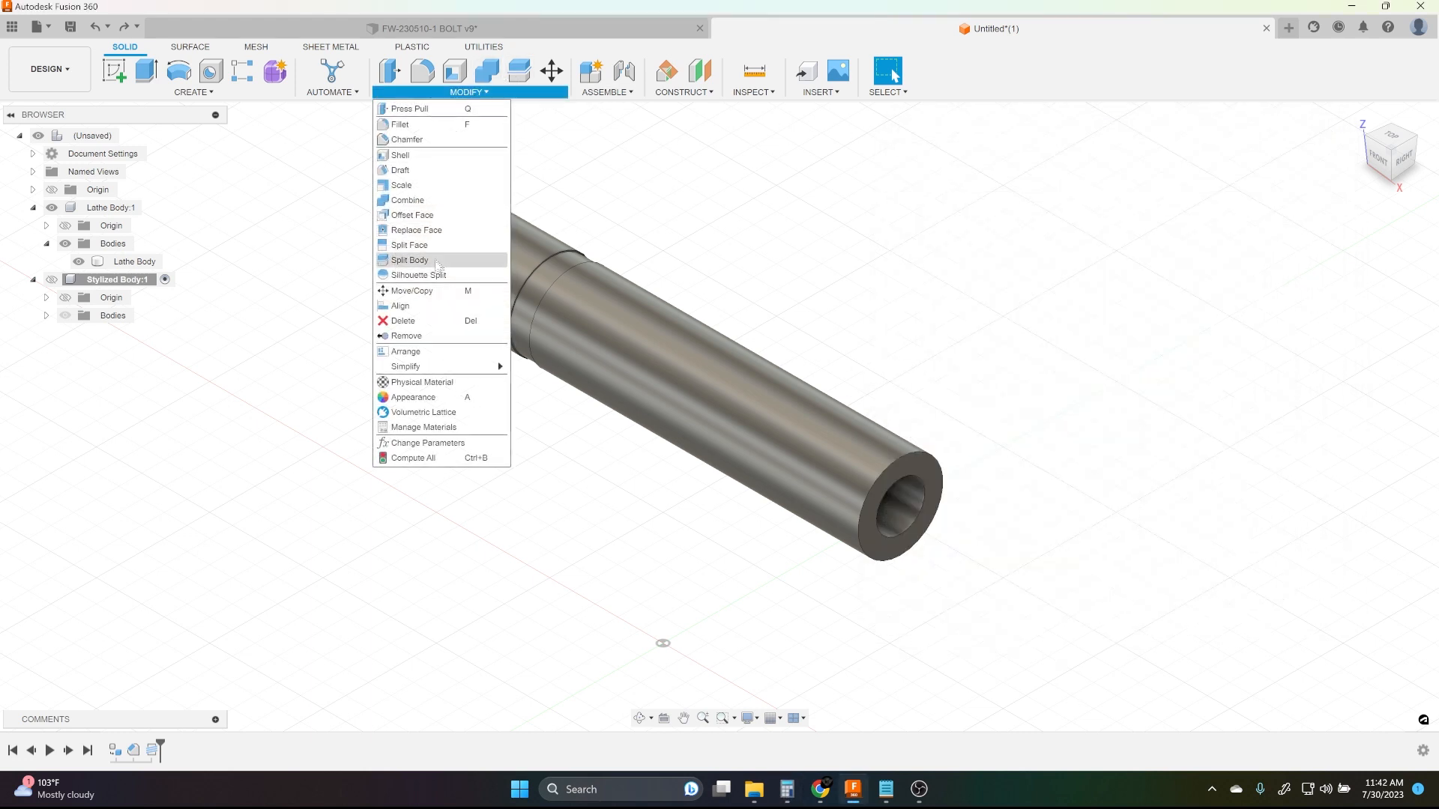
Chamfer the outer edge of the bolt's narrow end by 0.042 in
click(406, 138)
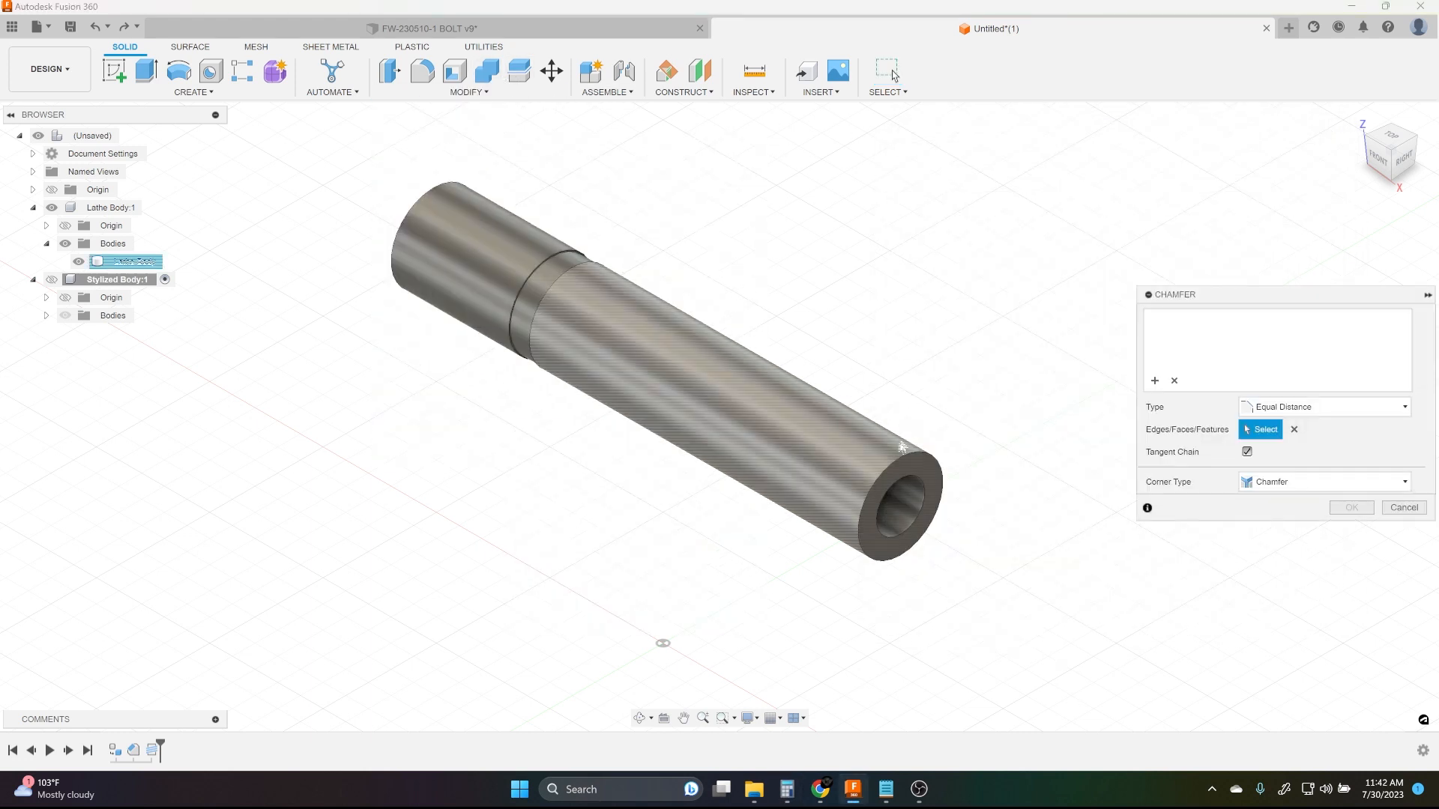
click(904, 457)
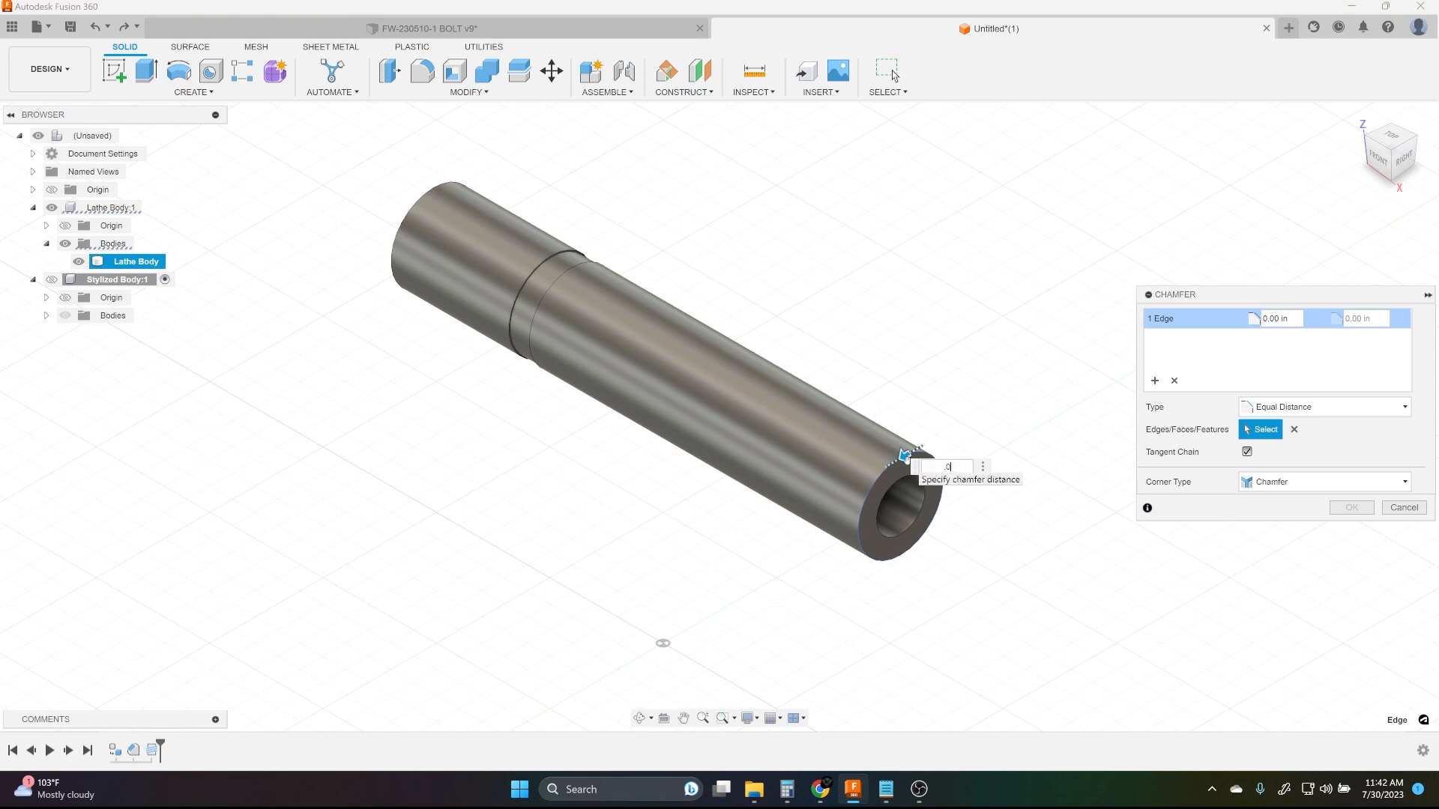
text(.042)
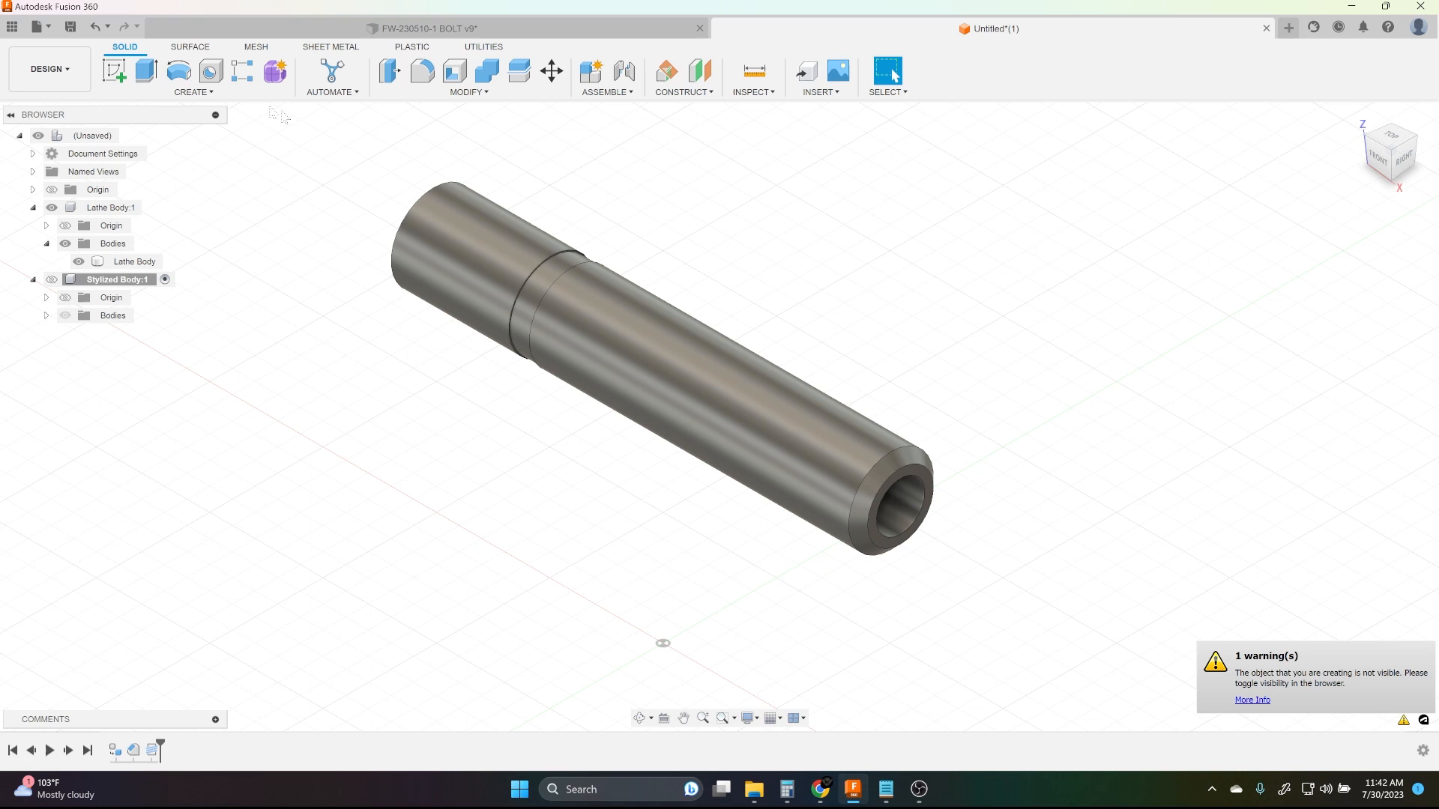
click(193, 77)
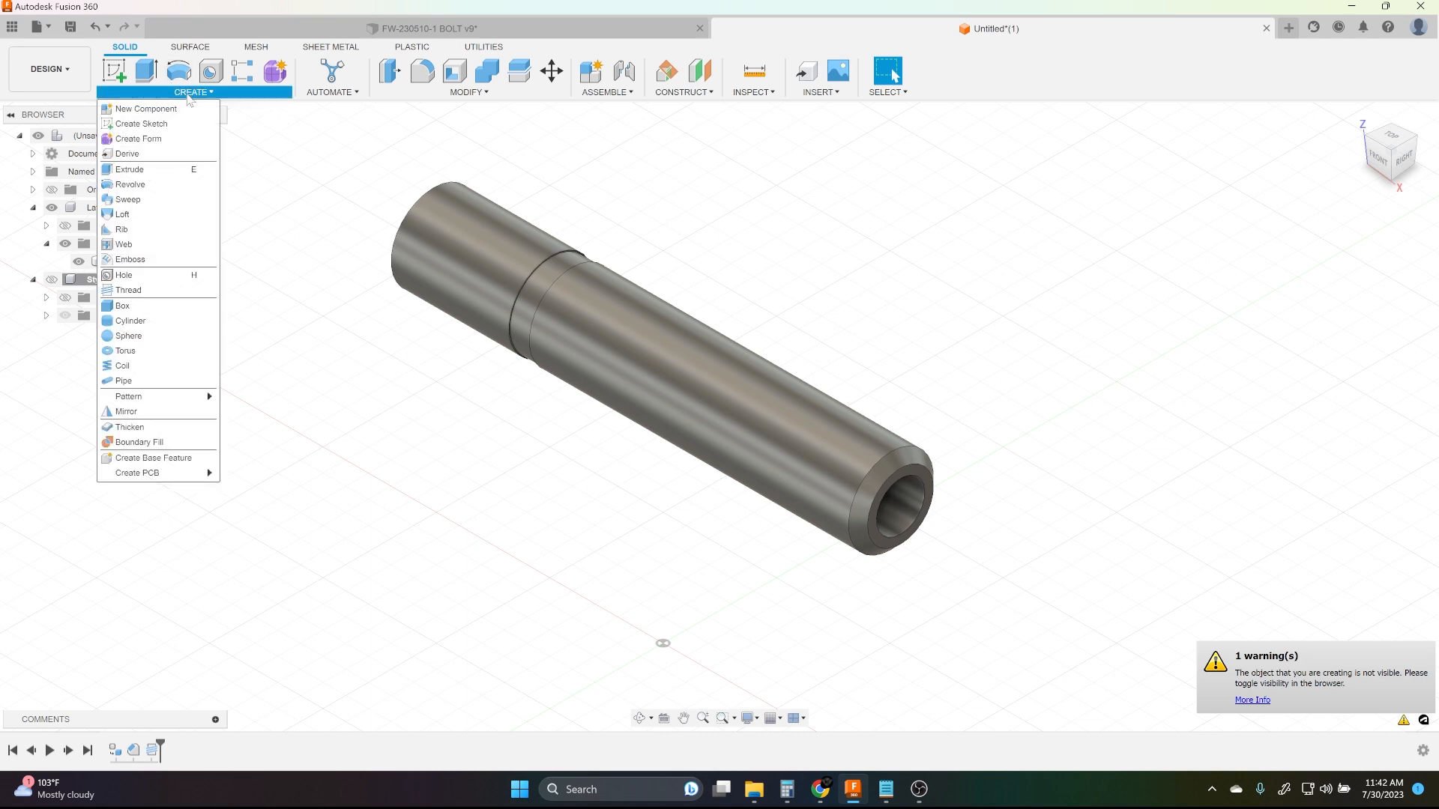
Add a full-length modeled 3/8-16 UNC thread of class 2A to the shank
click(192, 91)
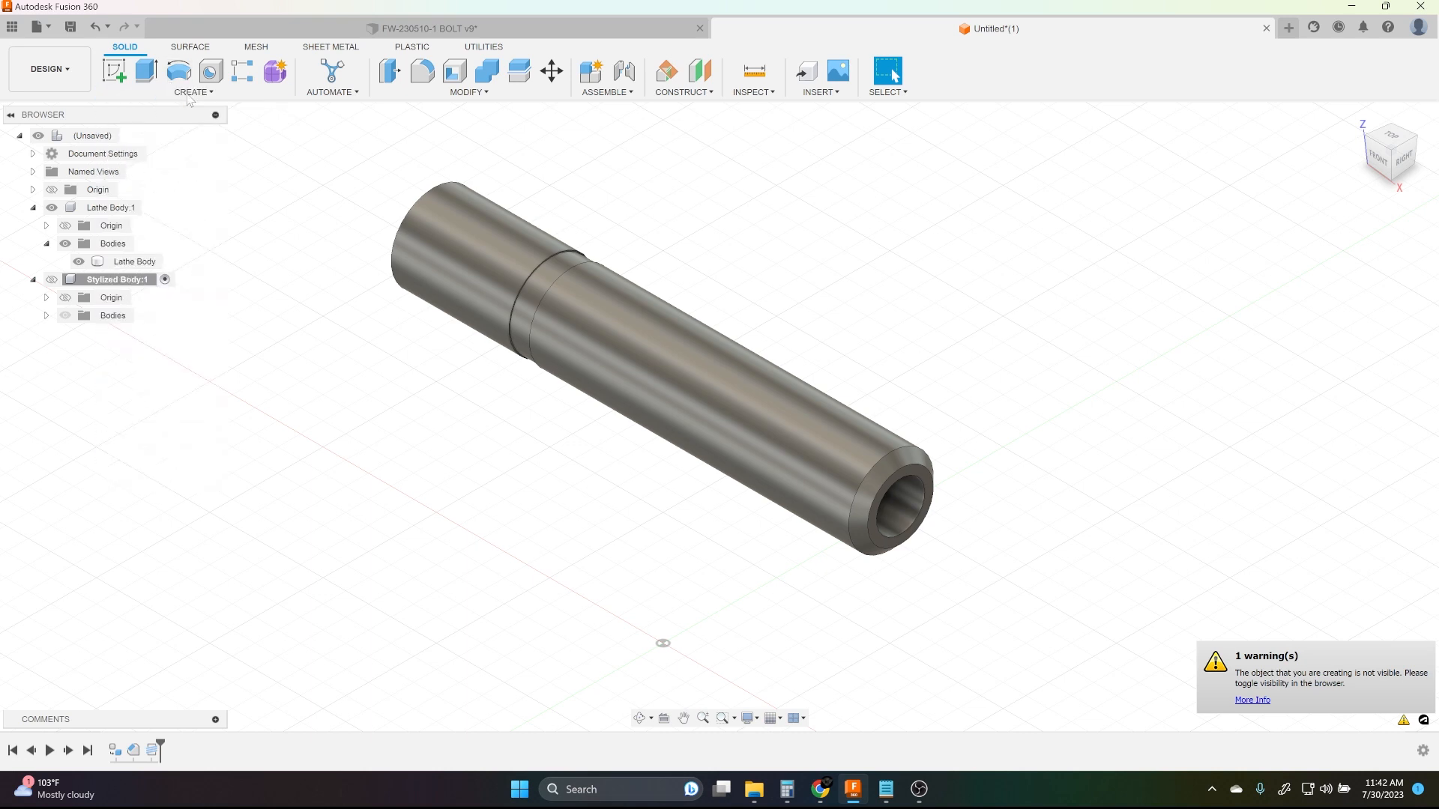
click(192, 78)
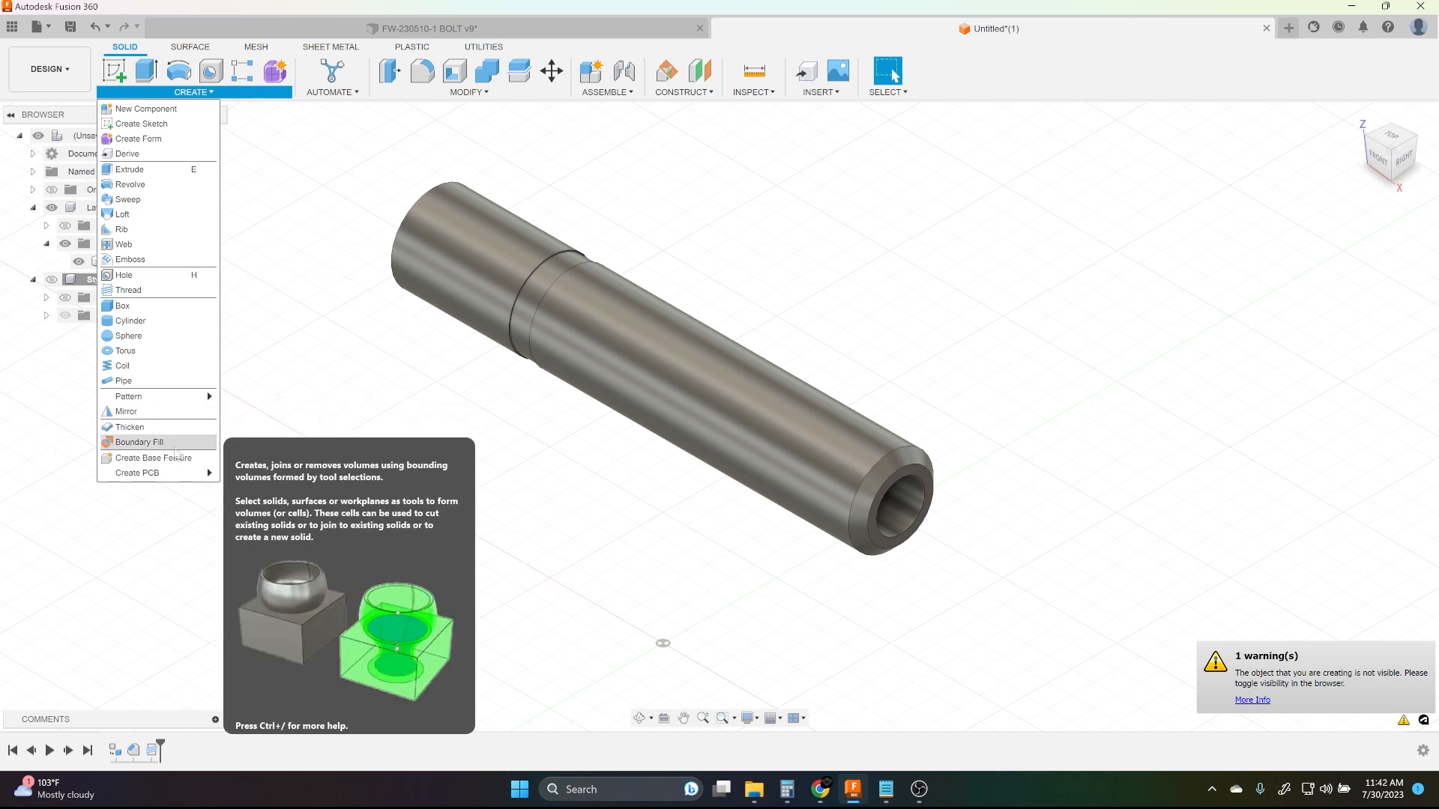
mouse_move(129, 290)
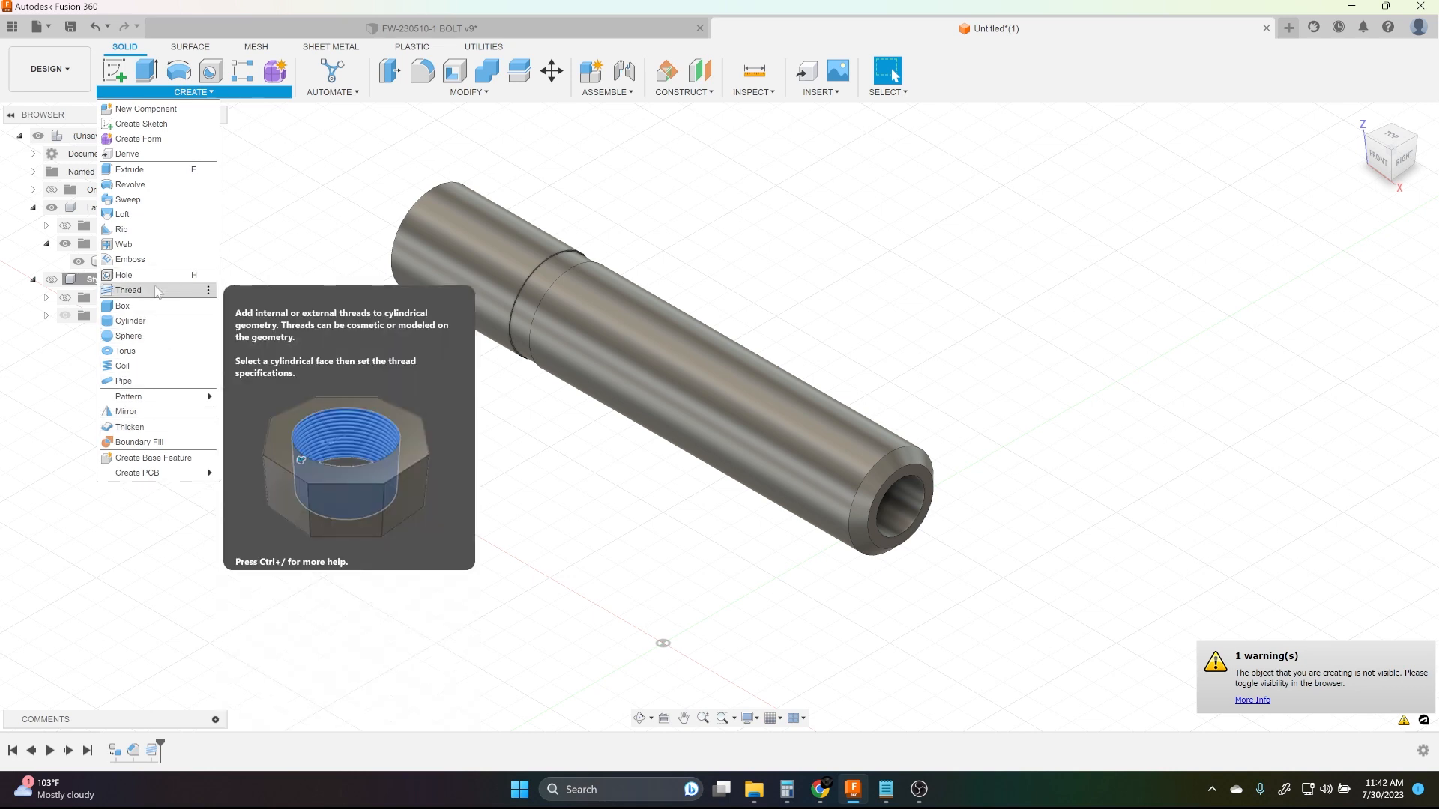
click(127, 290)
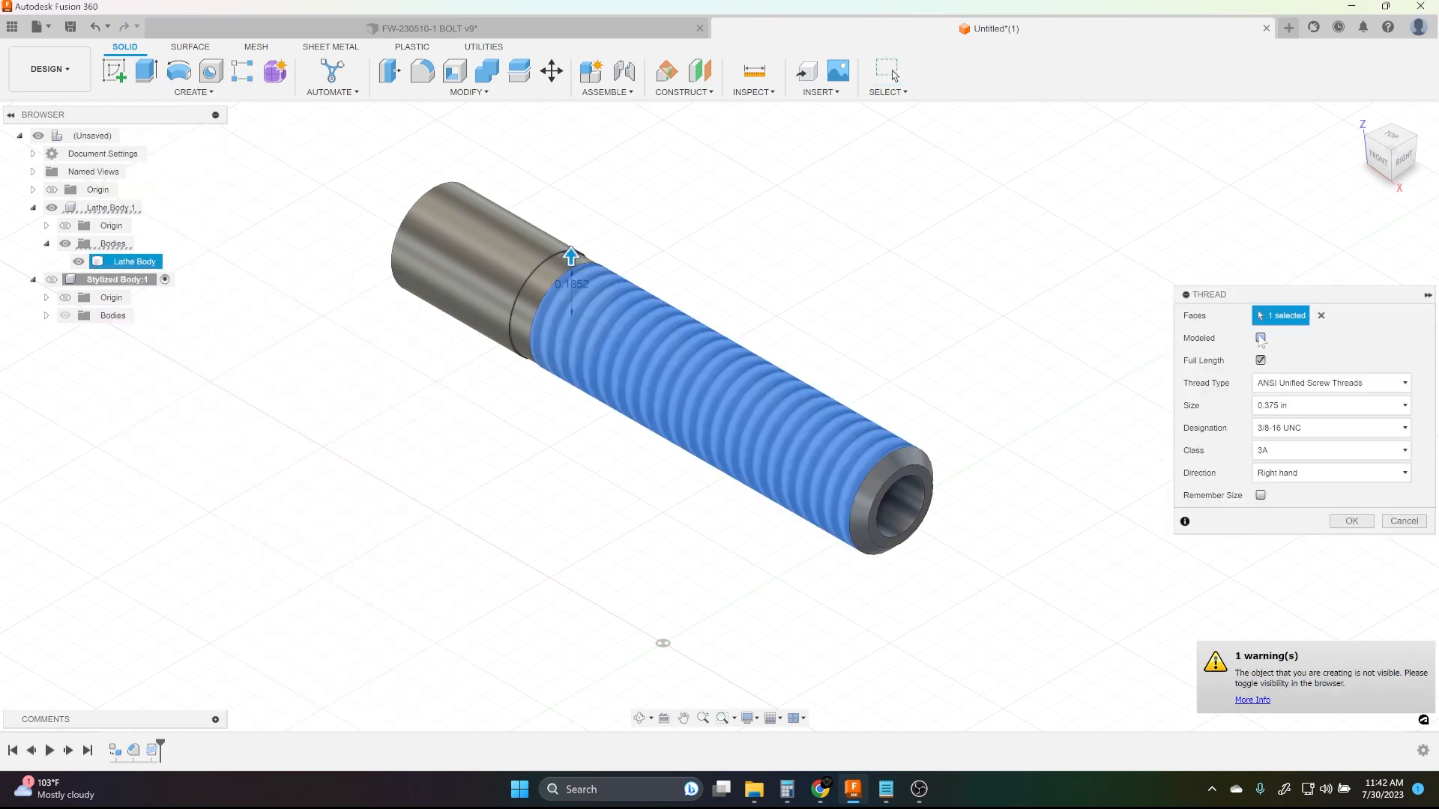
click(1328, 450)
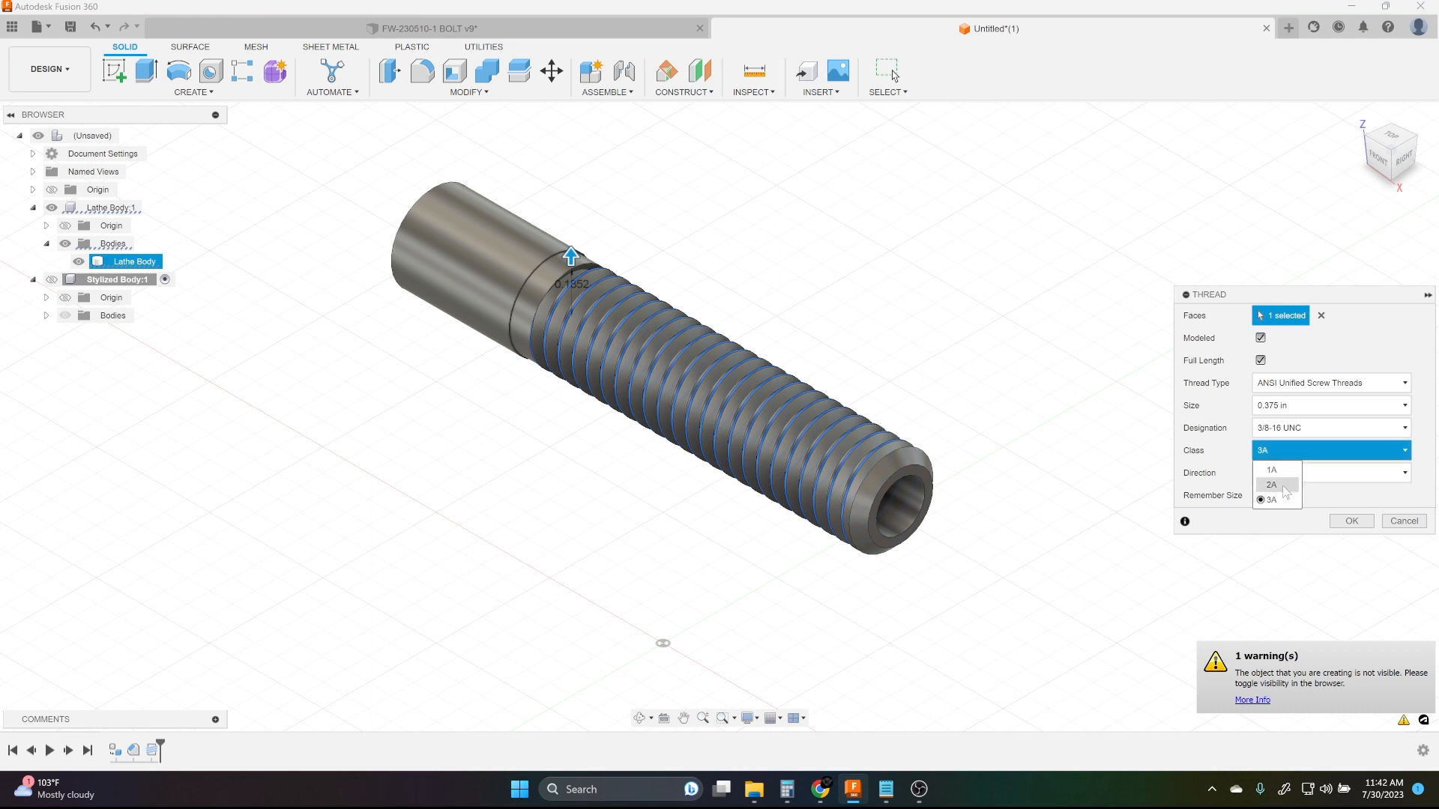
click(1270, 485)
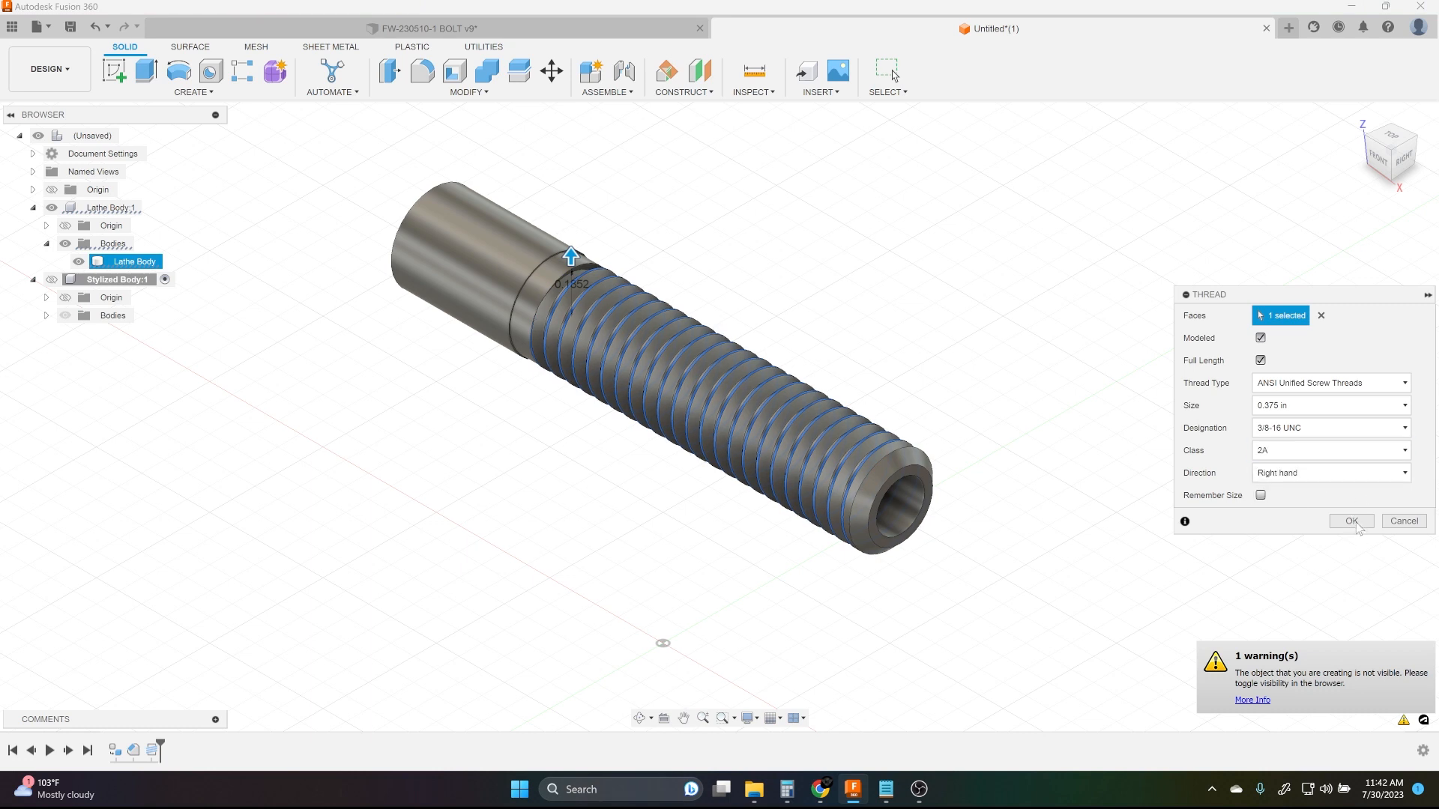
click(1350, 522)
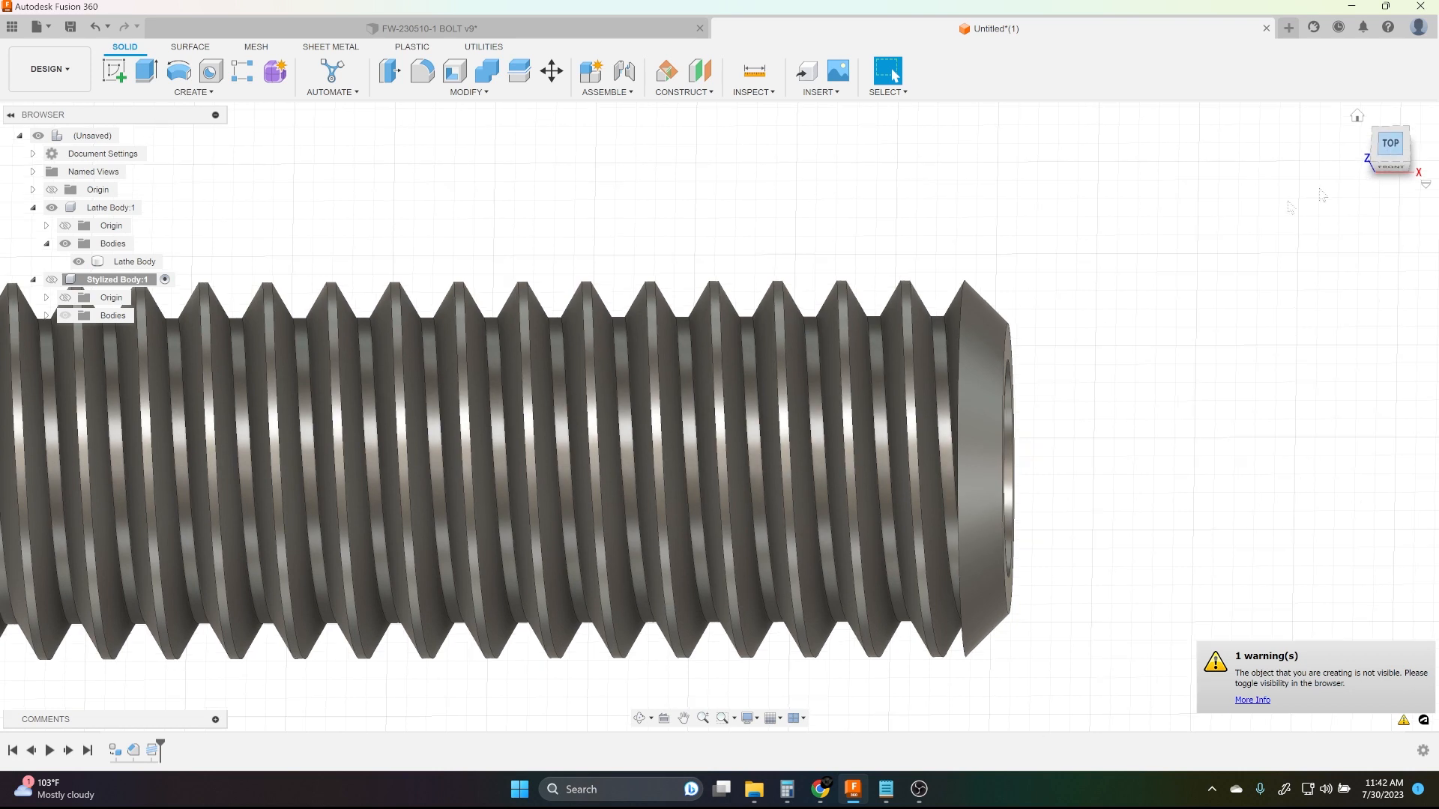
click(133, 262)
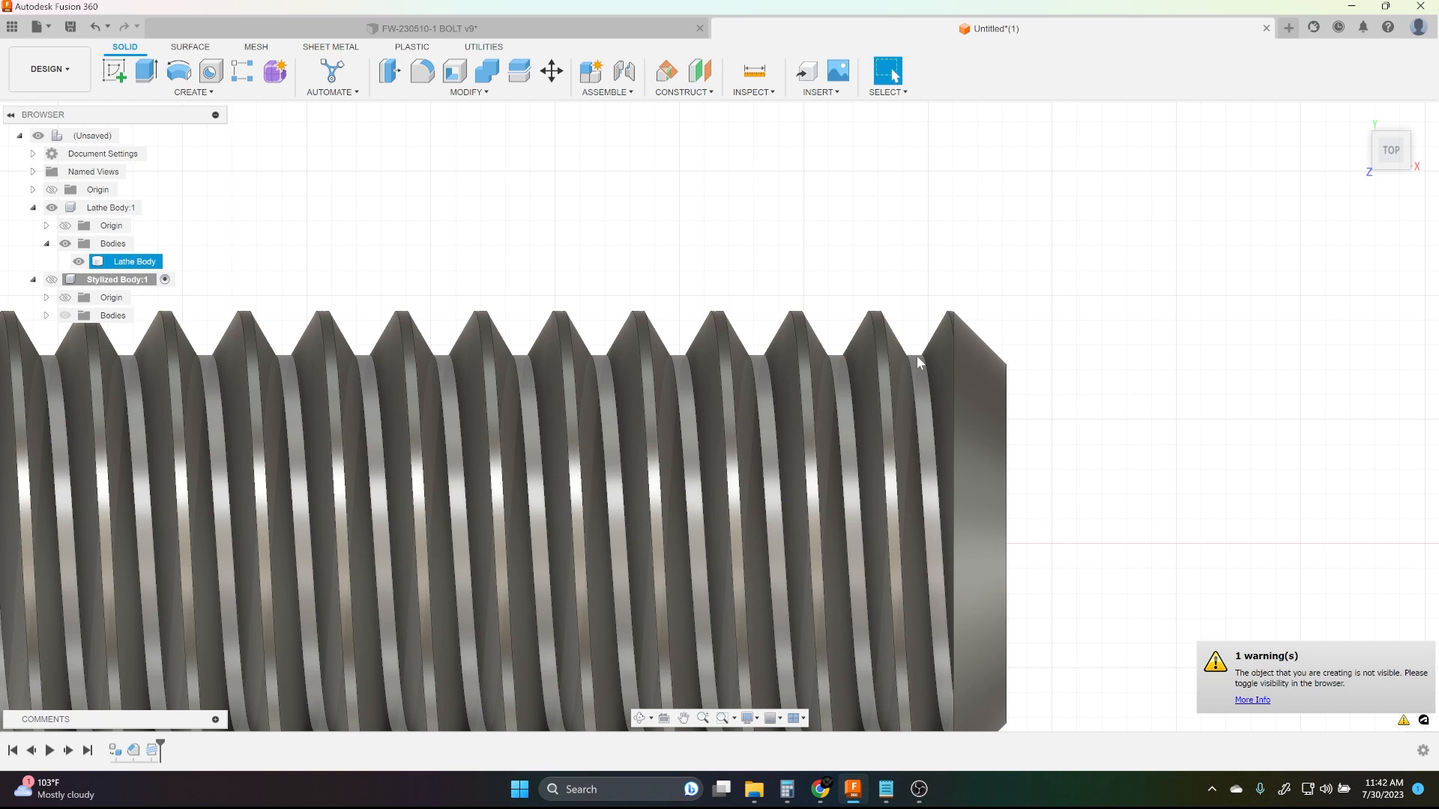
scroll(down, 3)
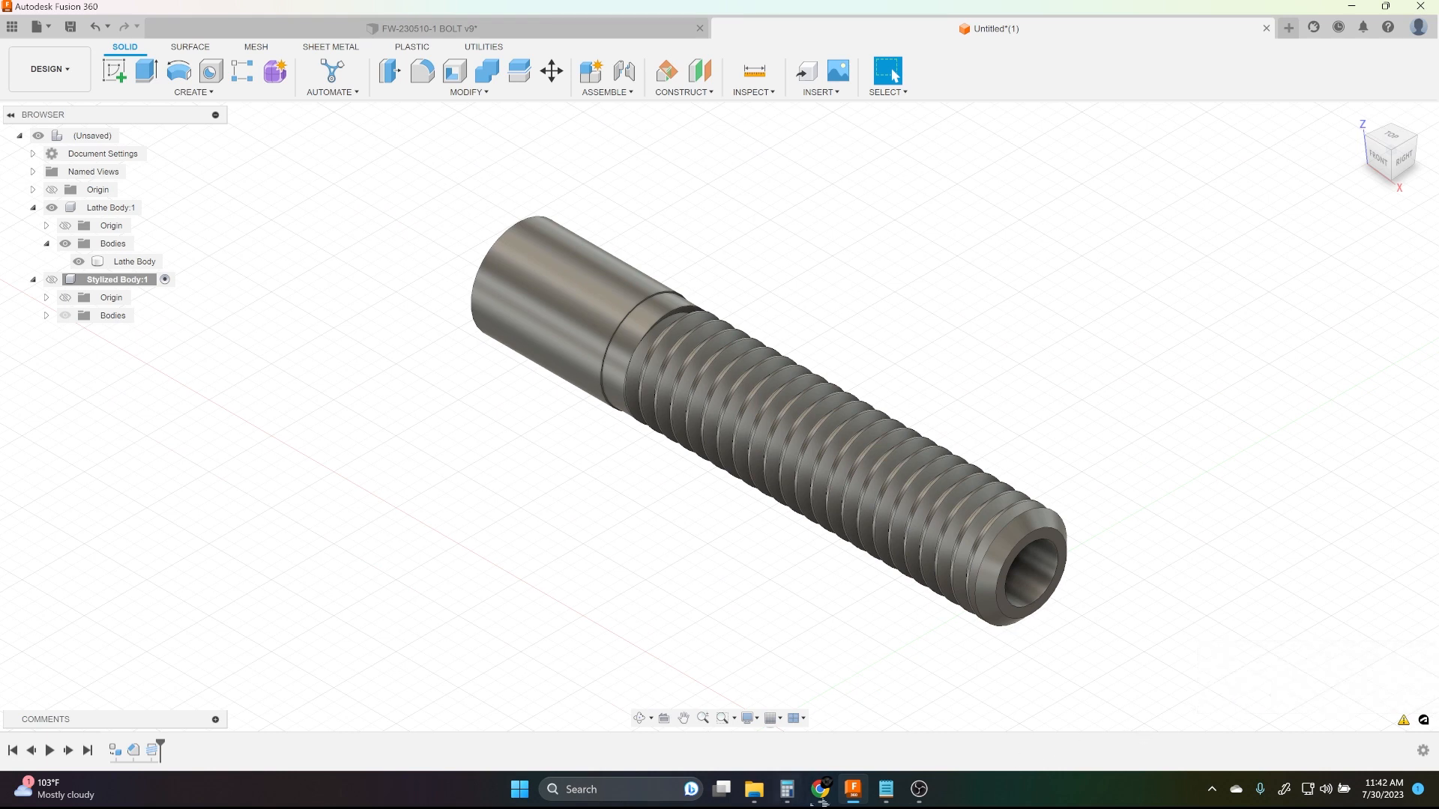
Clear Calculator, then get 9.968 − 8.344 = 1.624 and 1.624 × 0.61343 = 0.99621032
click(782, 789)
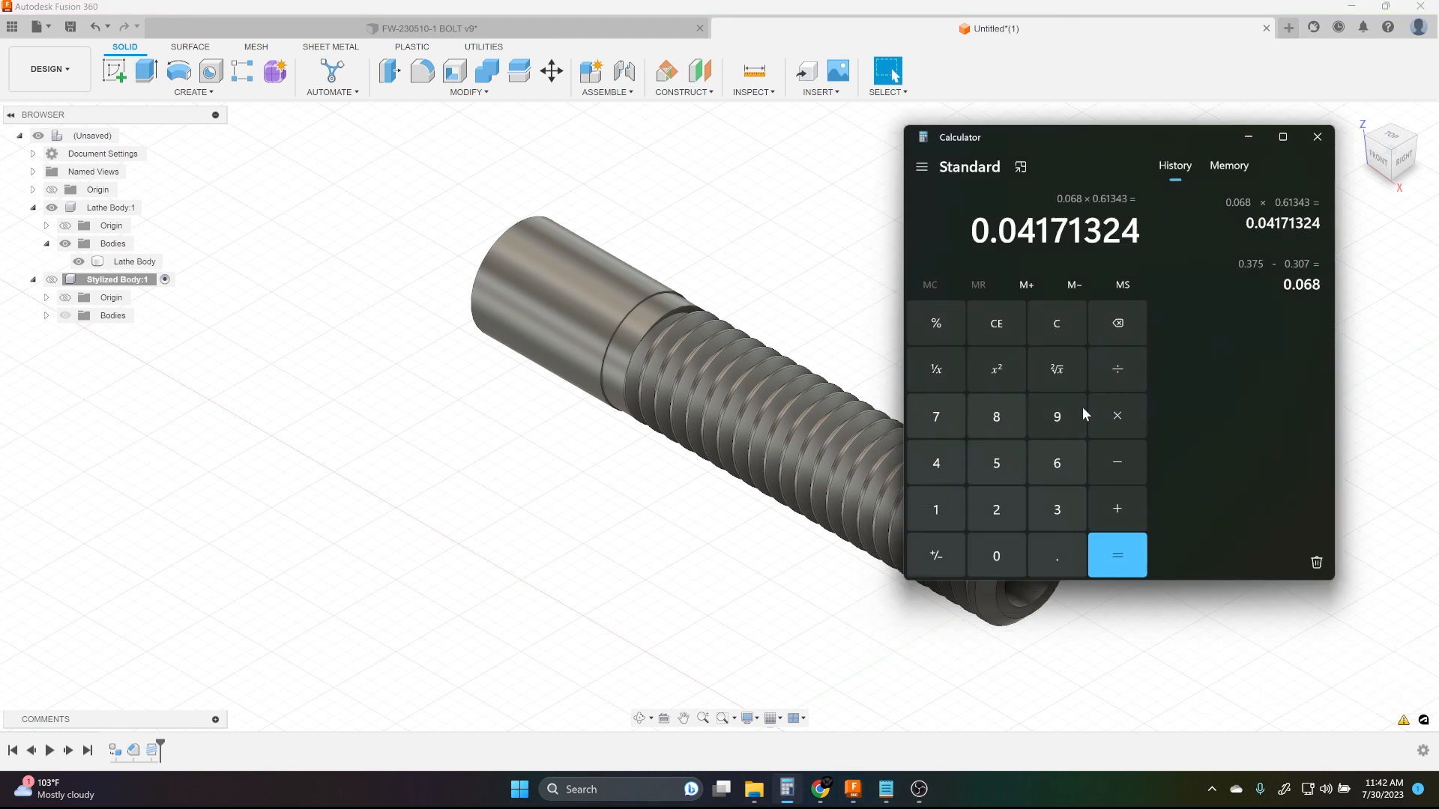
click(1055, 323)
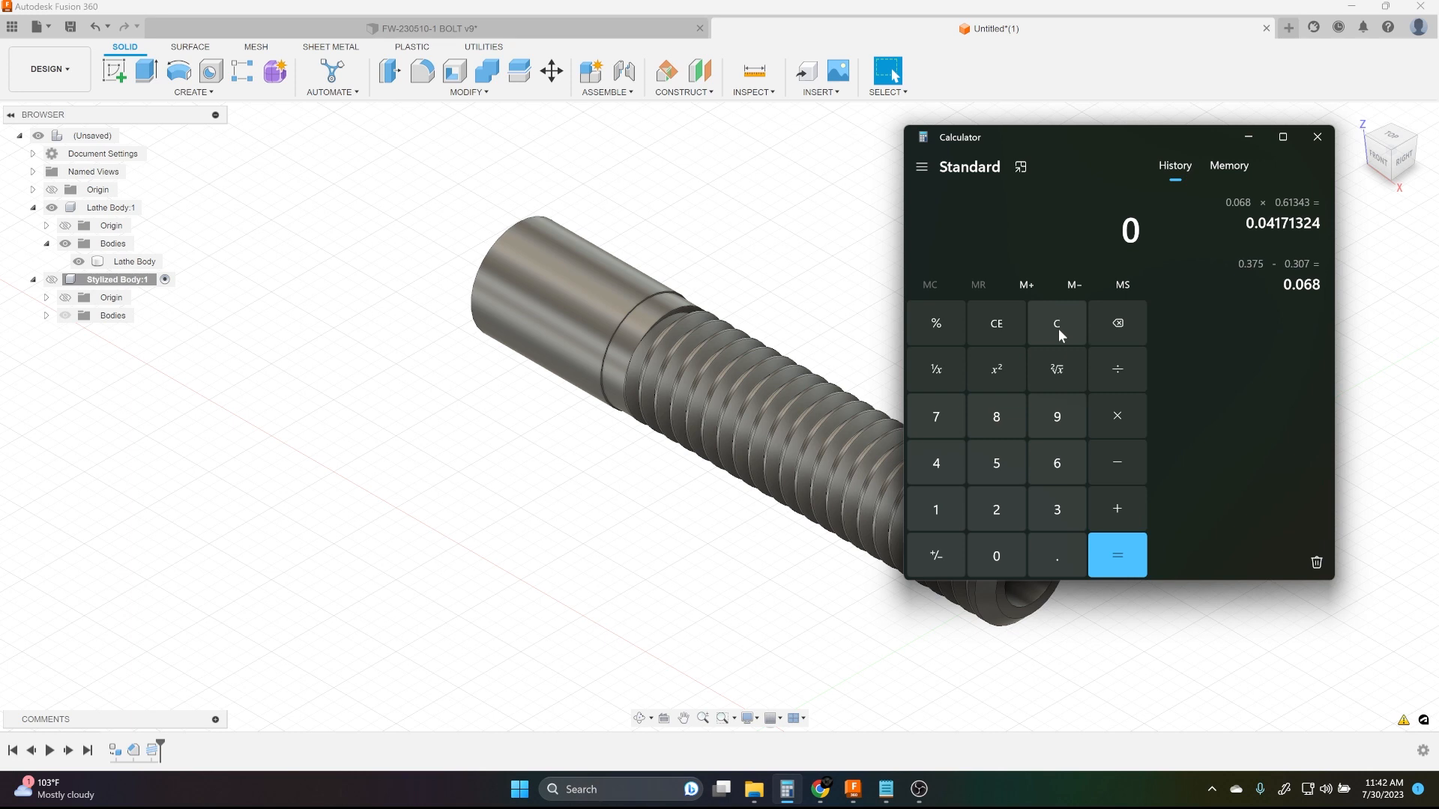
click(1056, 416)
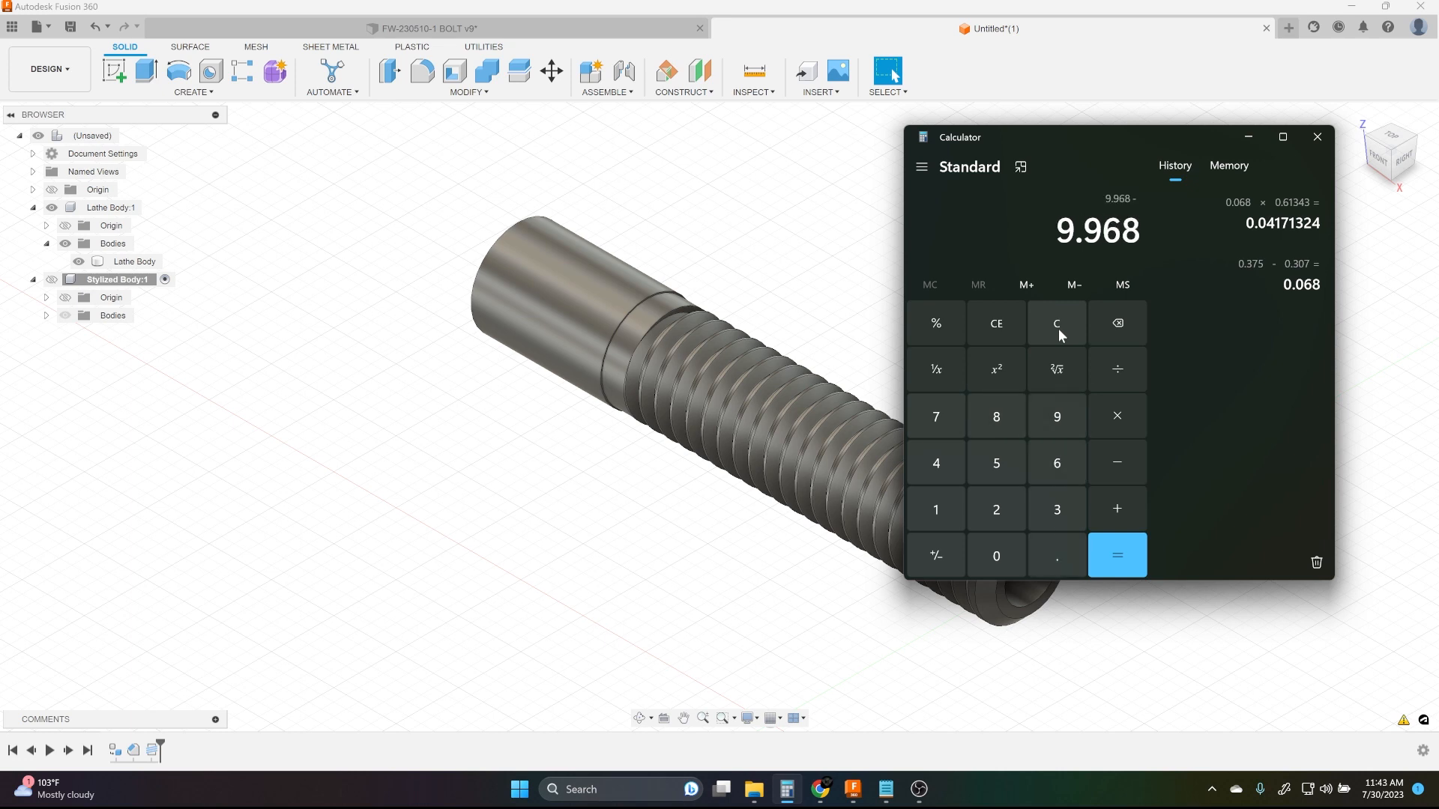
click(1116, 555)
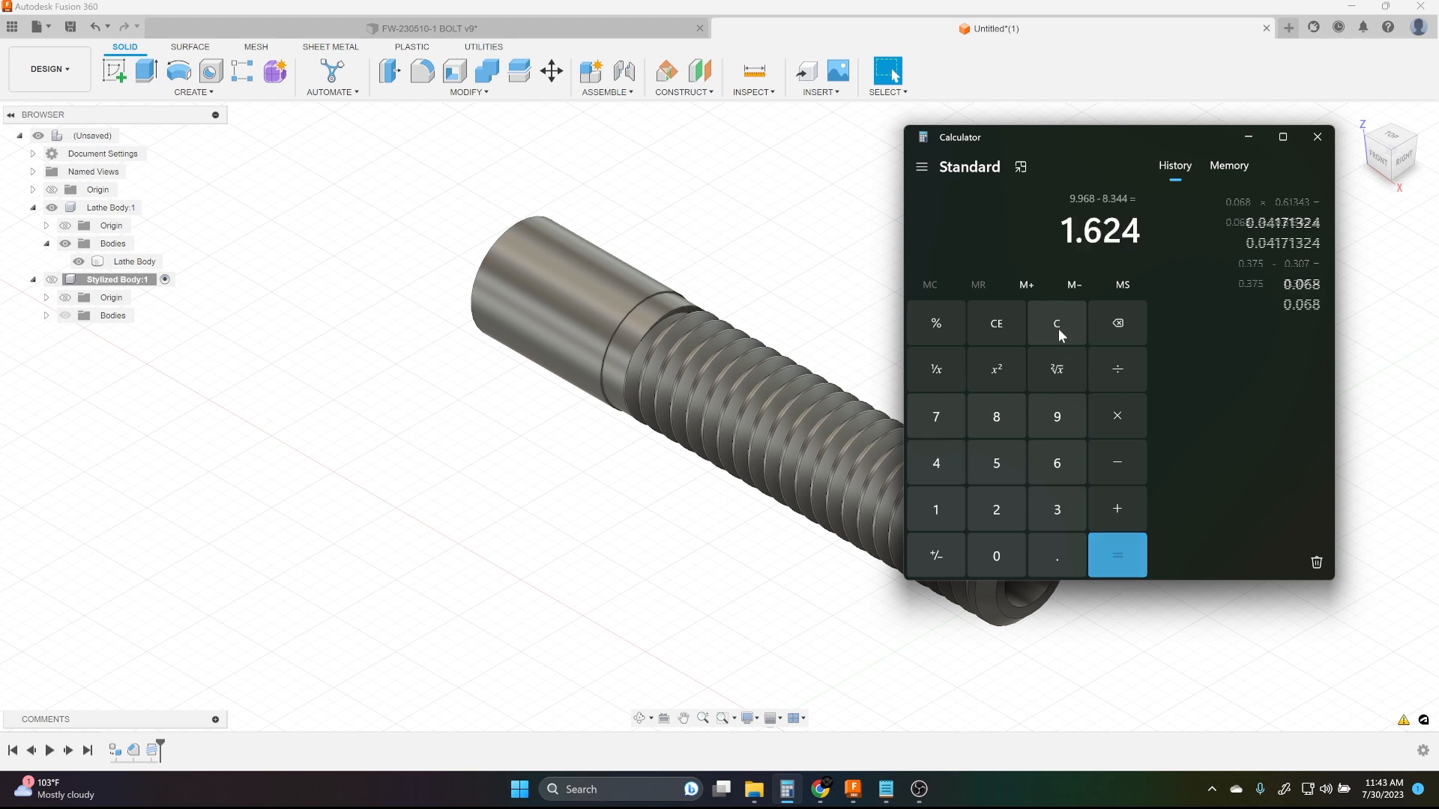
click(1116, 556)
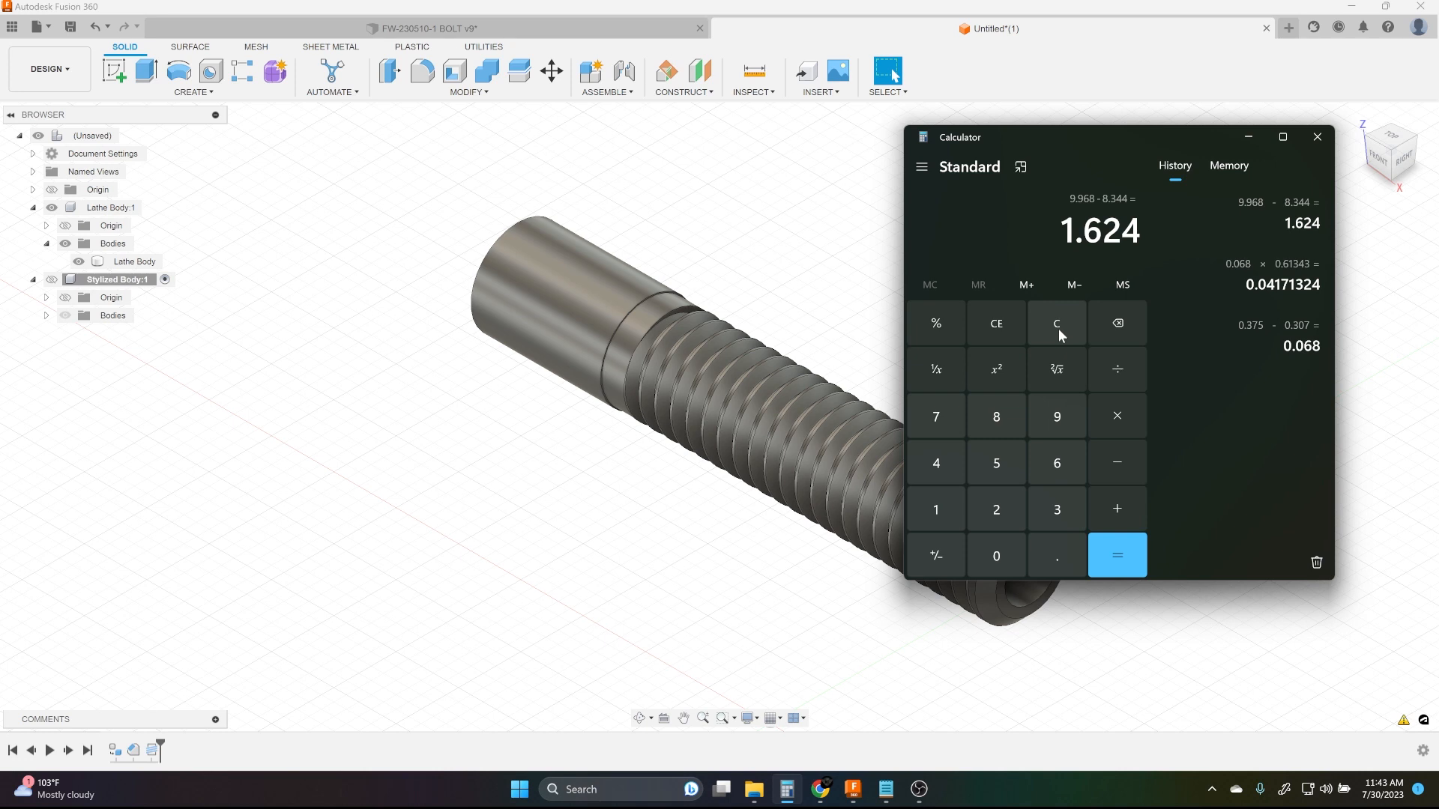
click(1116, 416)
text(0.61343)
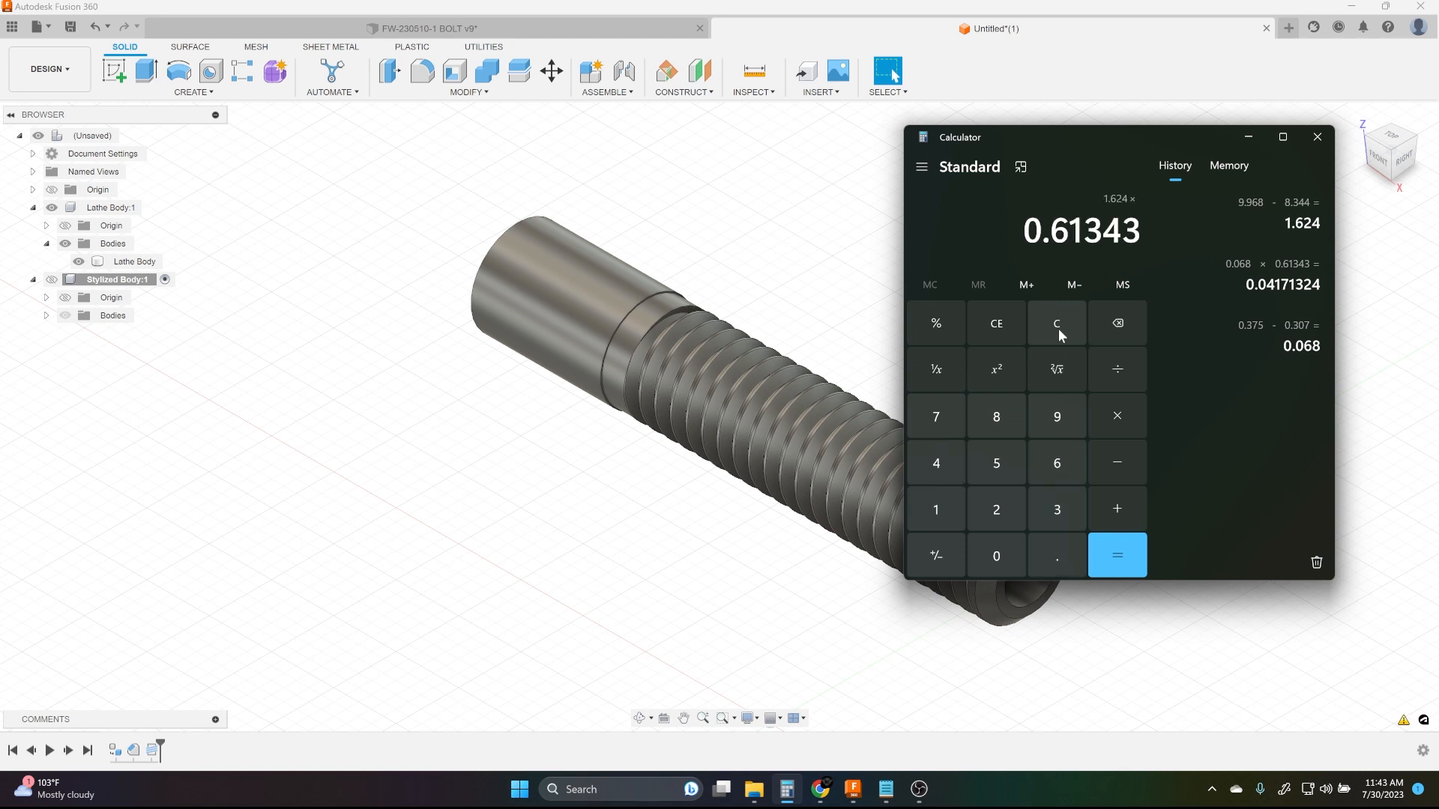
click(1116, 555)
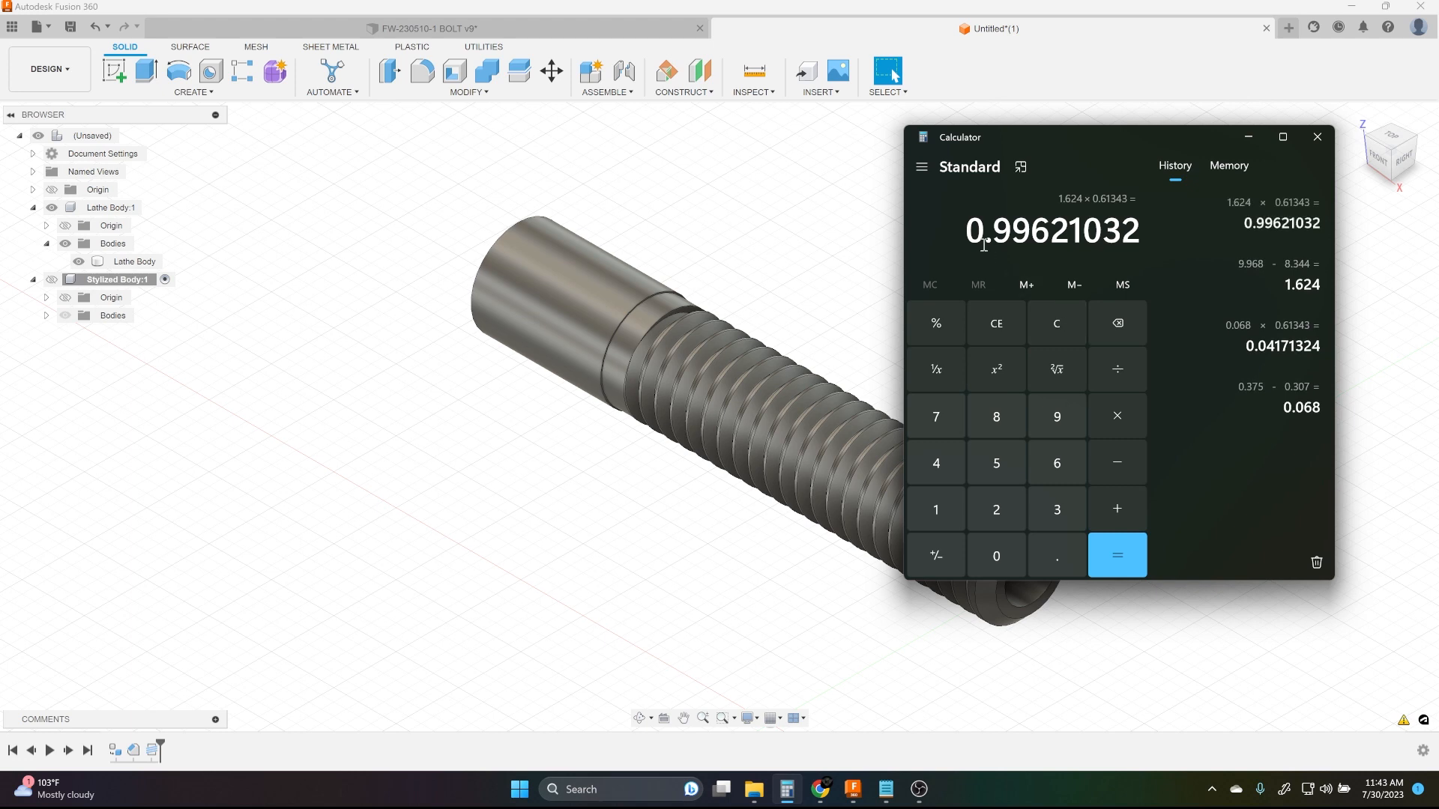
mouse_move(1005, 237)
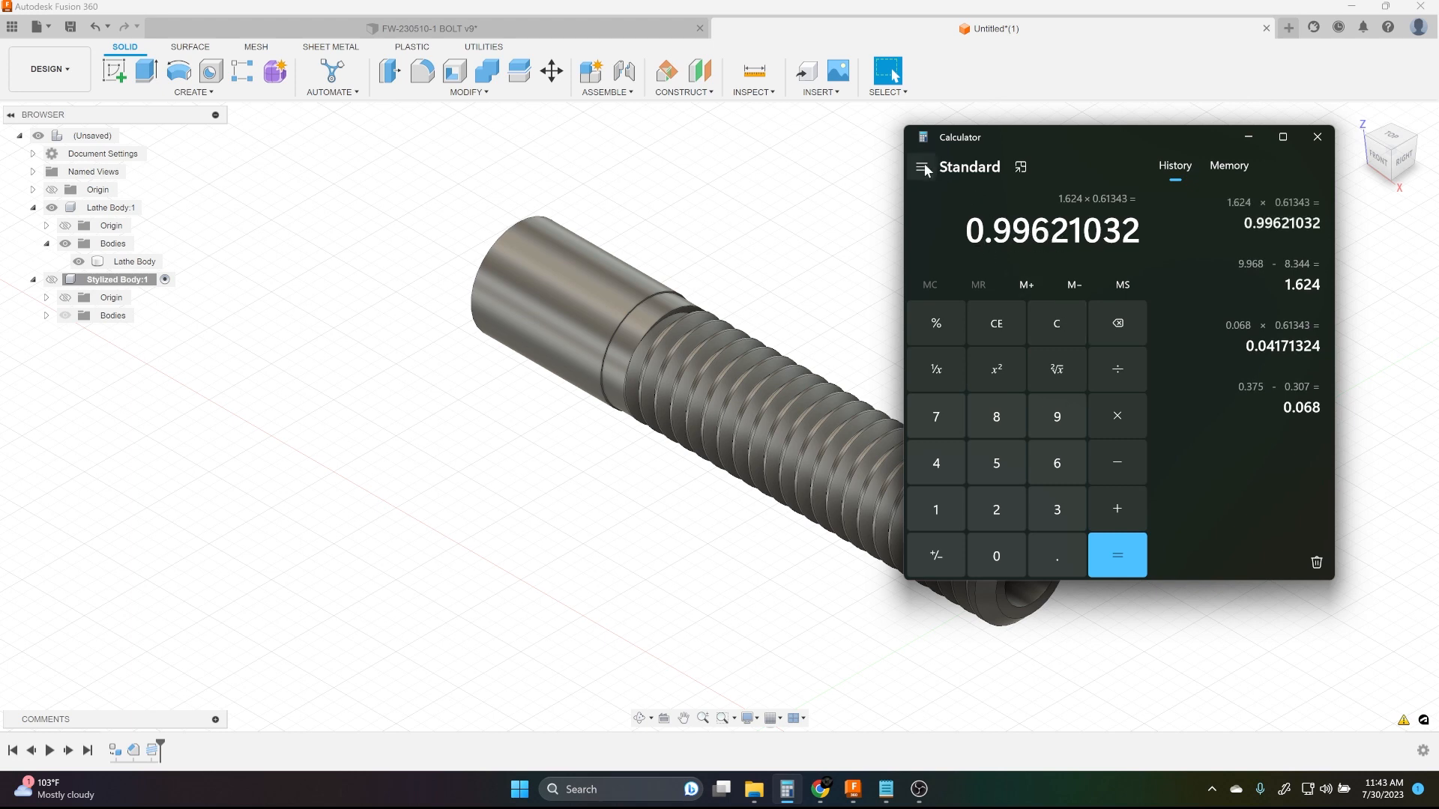
Convert 0.997 mm to 0.039252 in with the length converter, then minimize Calculator
click(923, 168)
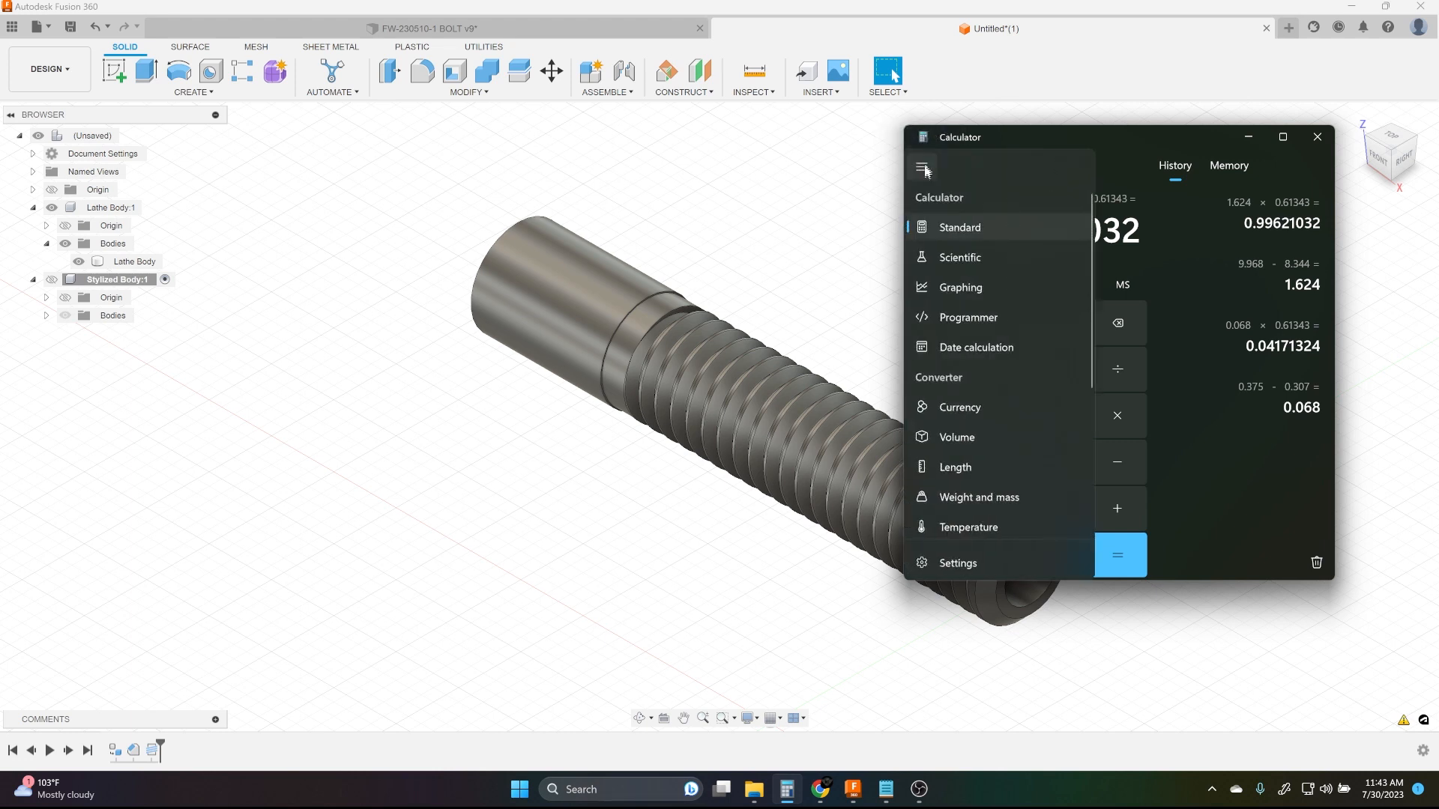
click(954, 467)
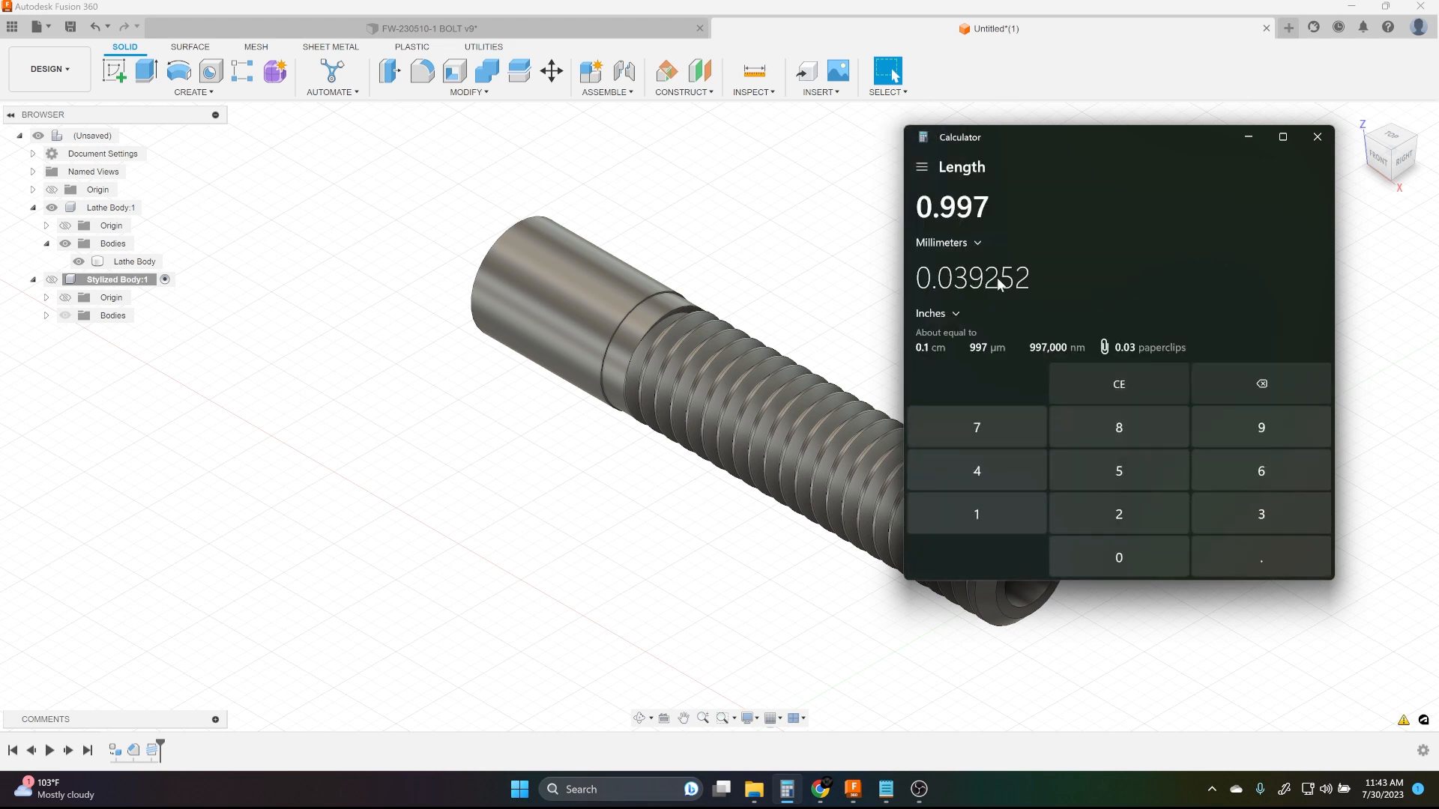
mouse_move(922, 296)
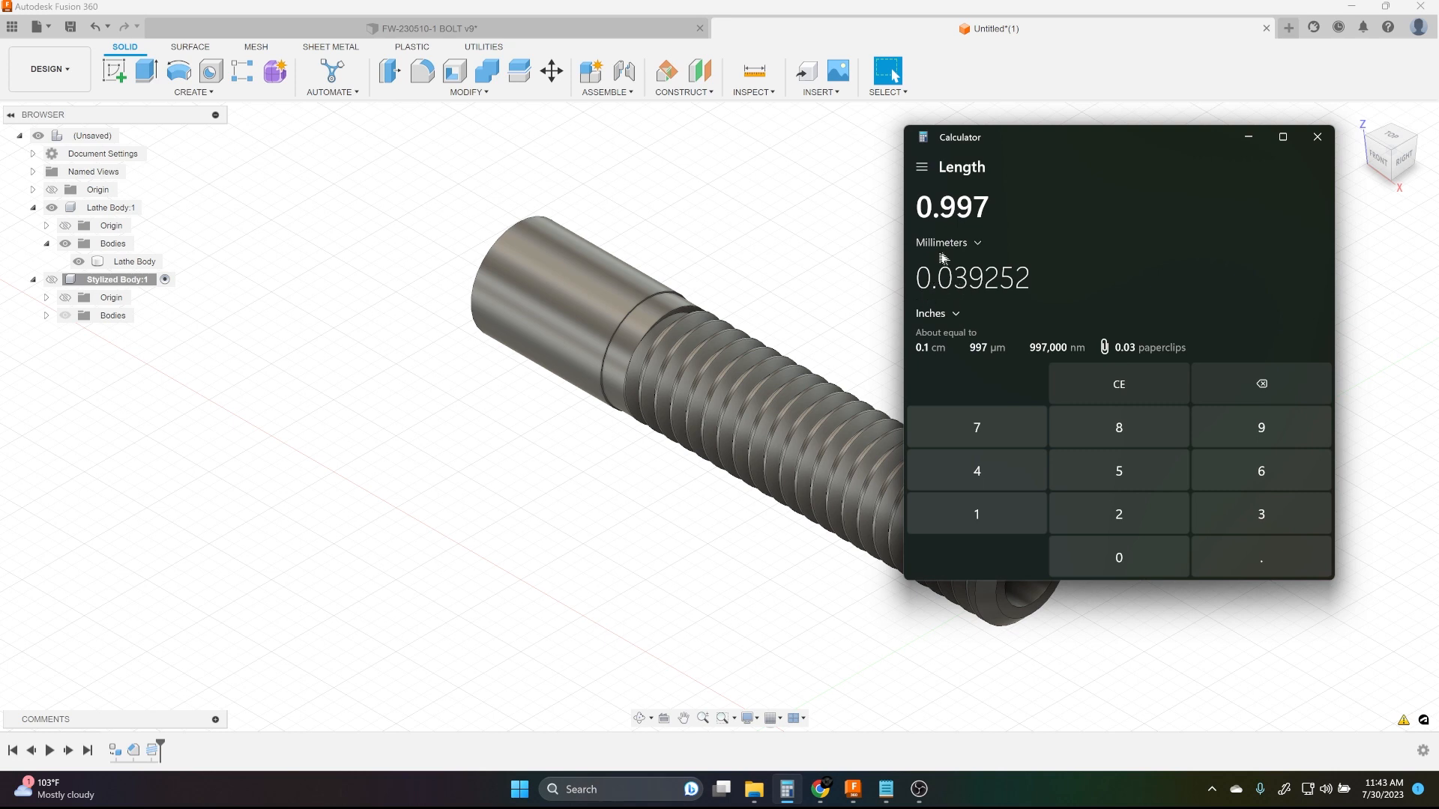
mouse_move(971, 291)
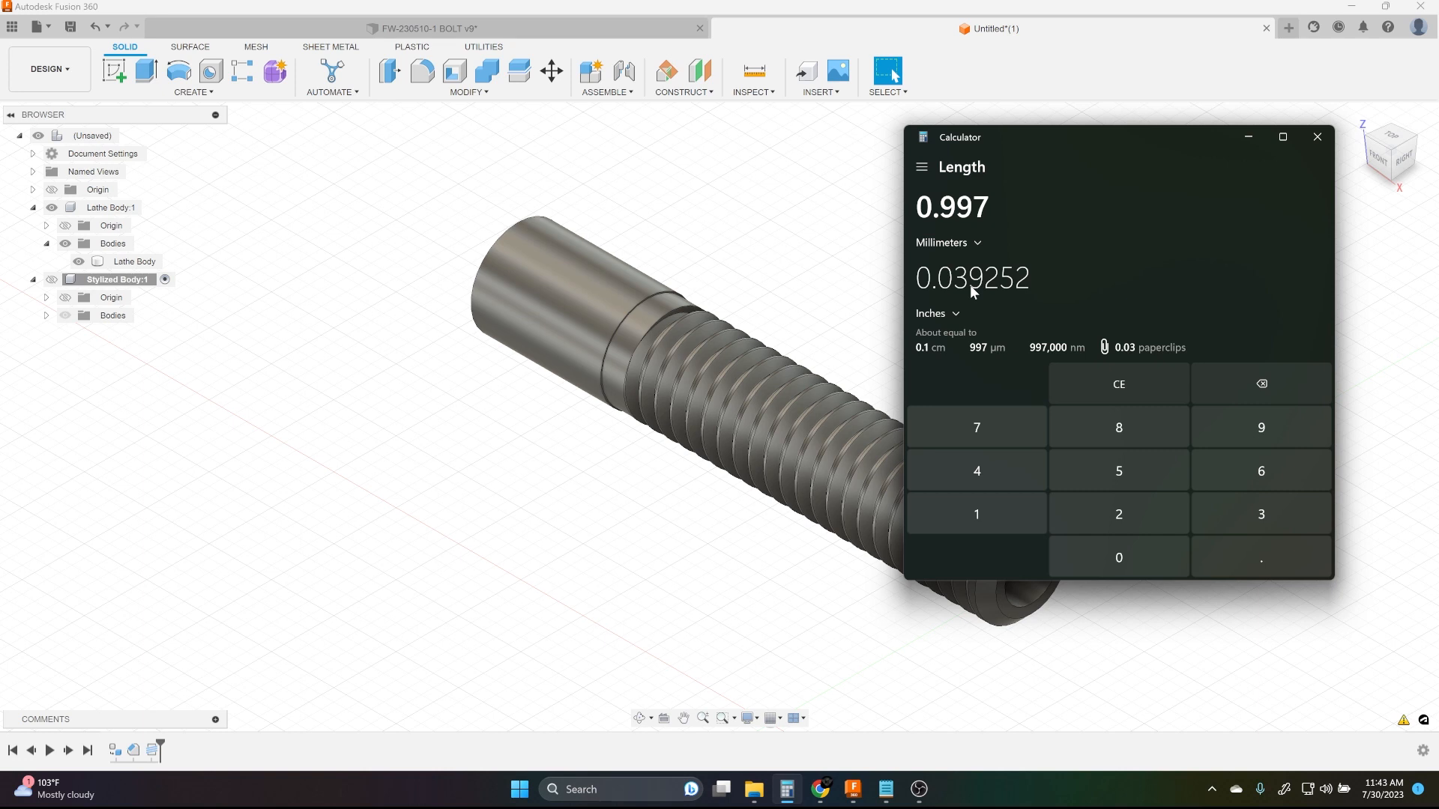
mouse_move(1269, 138)
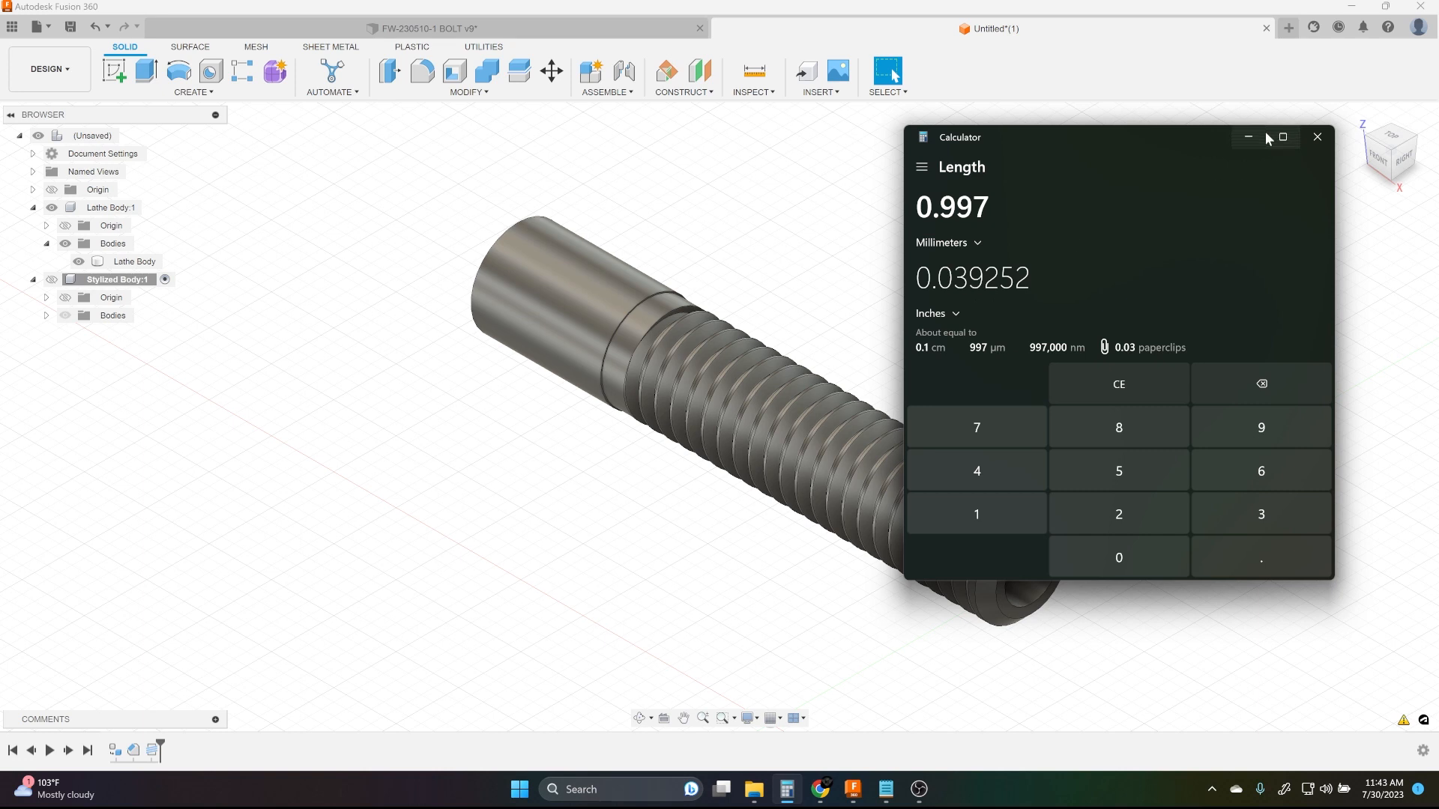
click(1315, 137)
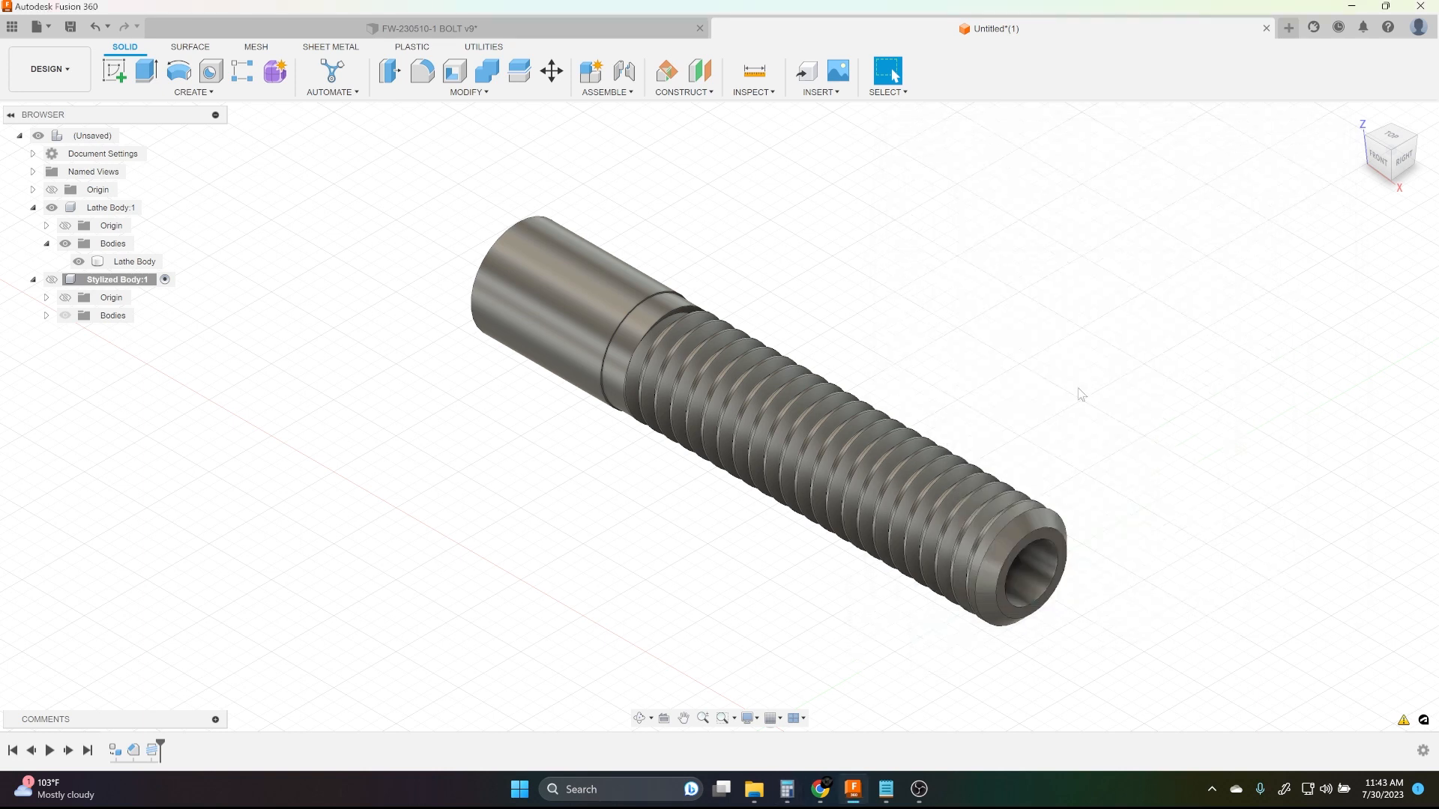